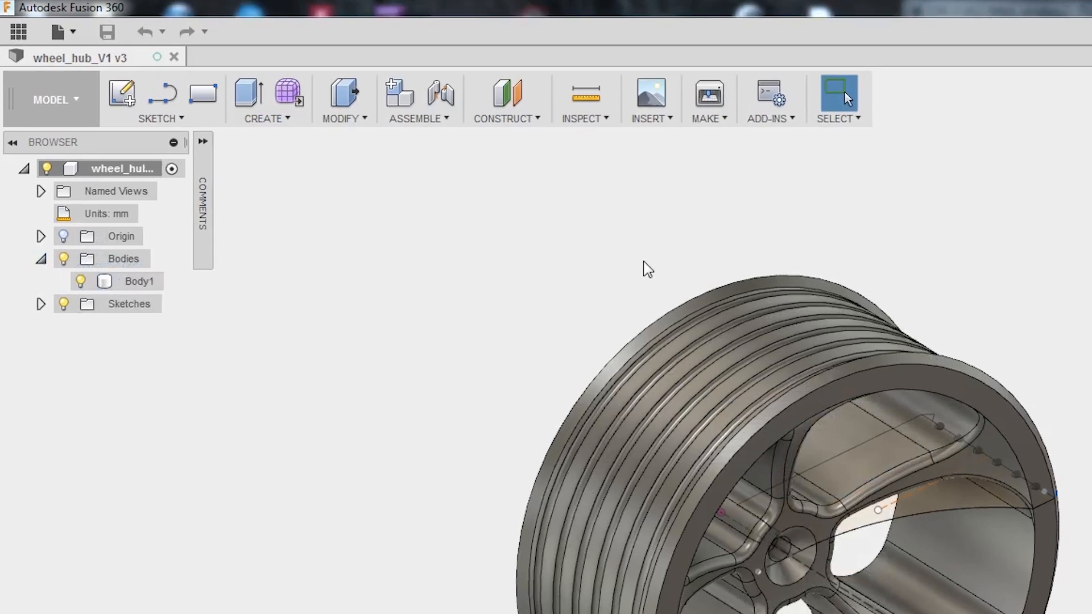
# Select the wheel hub's Body1 and open the 3D Print export options.
pyautogui.click(138, 280)
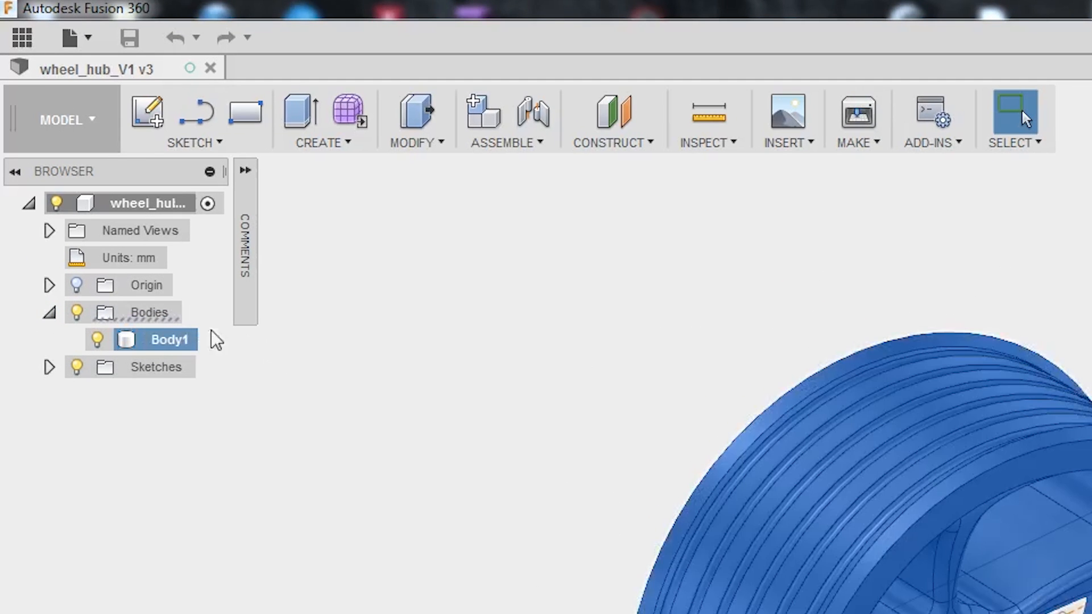
pyautogui.rightClick(168, 340)
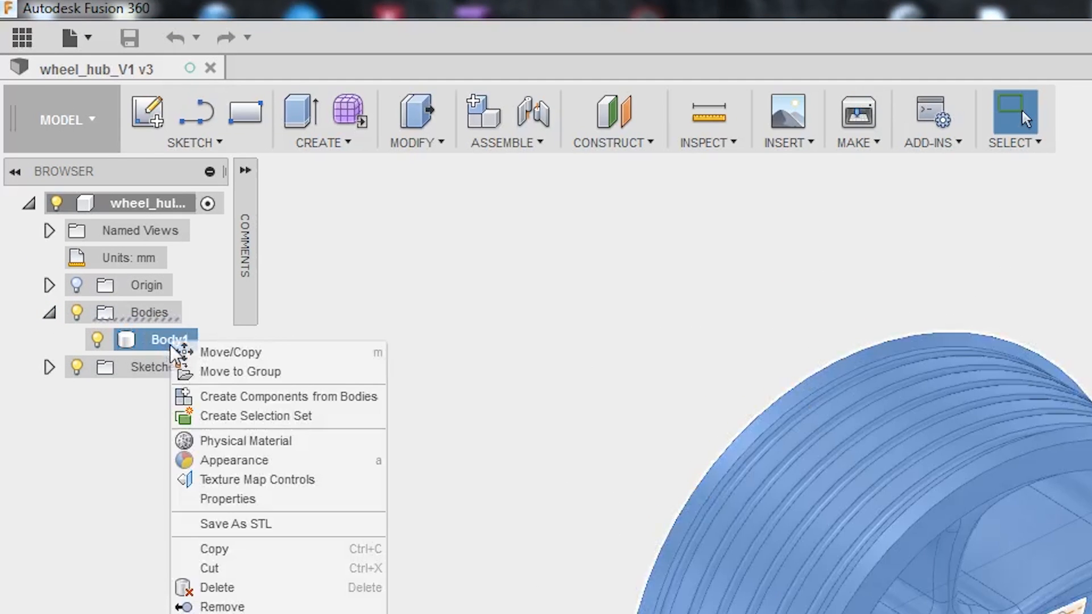
pyautogui.moveTo(263, 524)
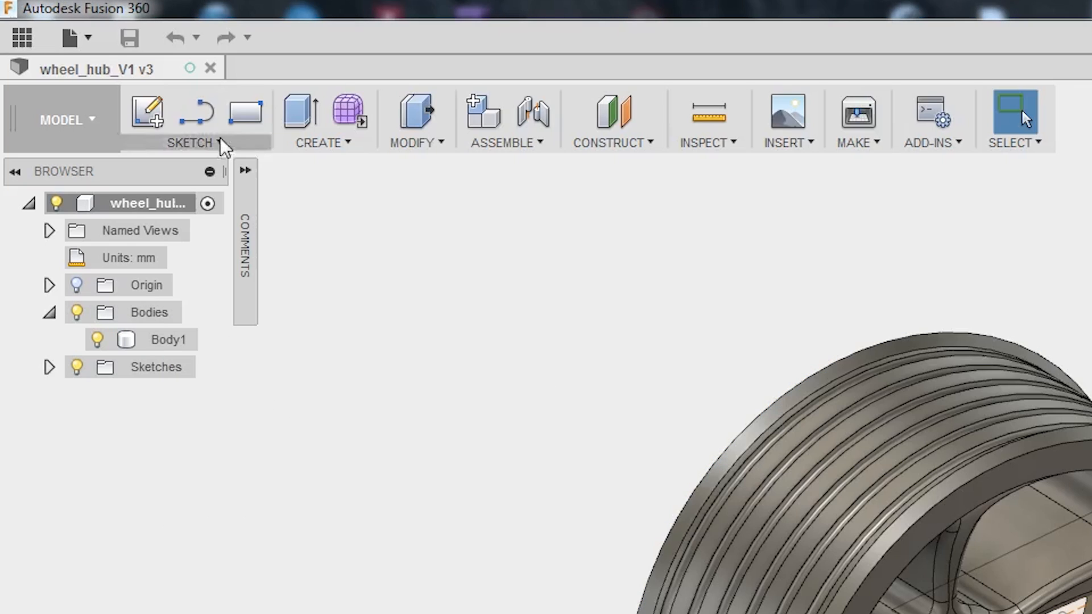
pyautogui.click(69, 38)
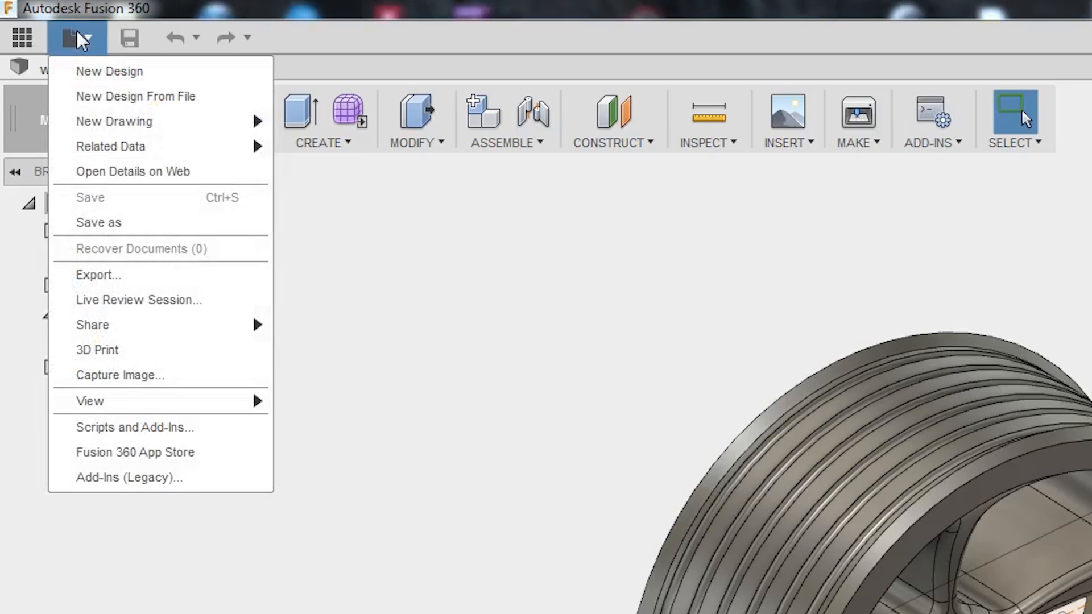
pyautogui.moveTo(97, 350)
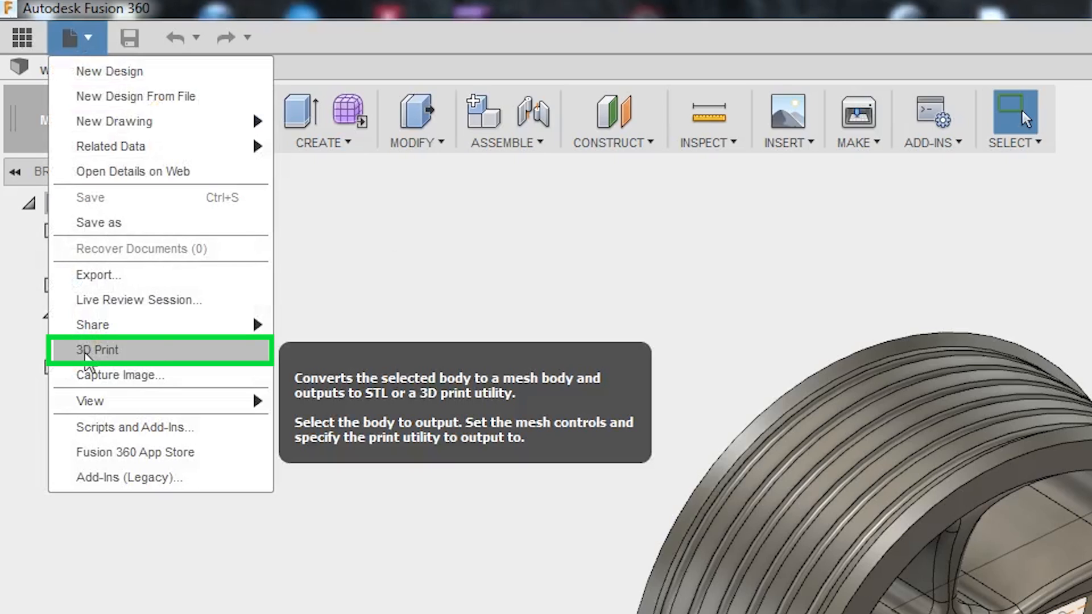
pyautogui.click(96, 350)
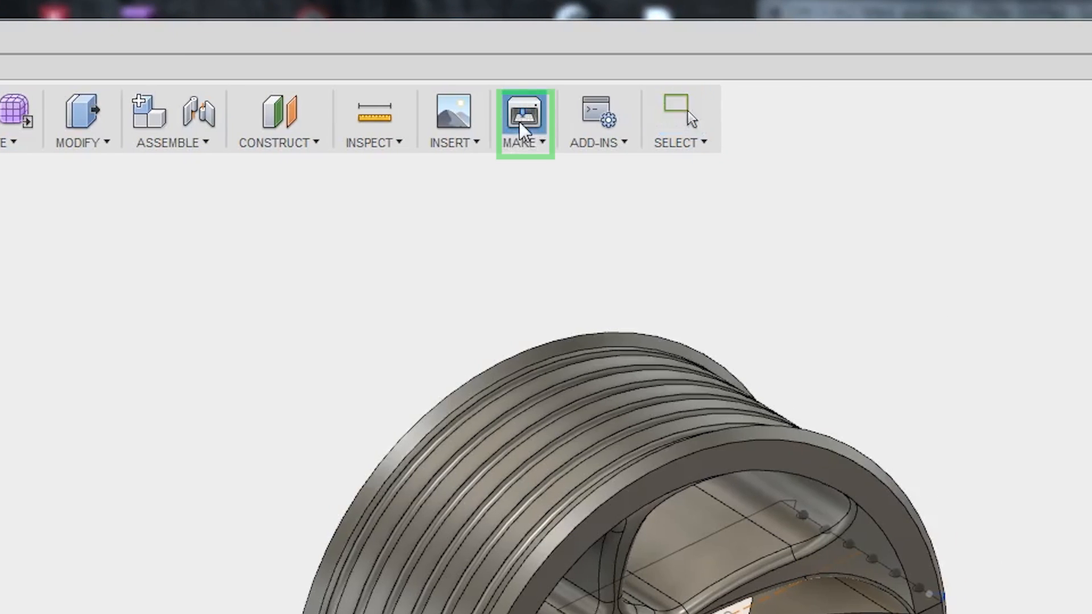
pyautogui.click(524, 118)
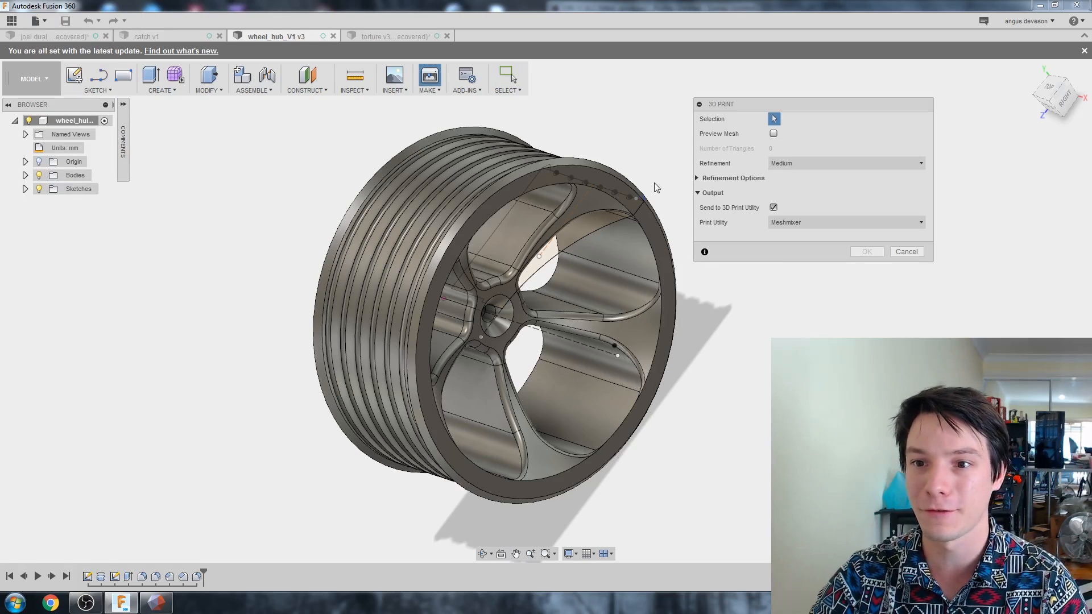
pyautogui.moveTo(815, 146)
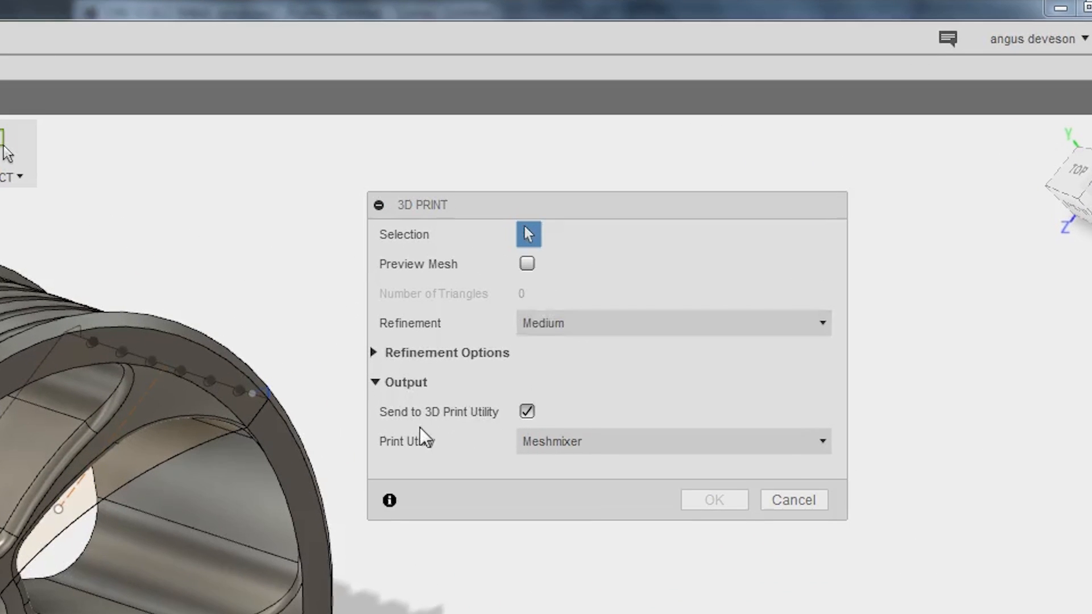
pyautogui.moveTo(528, 438)
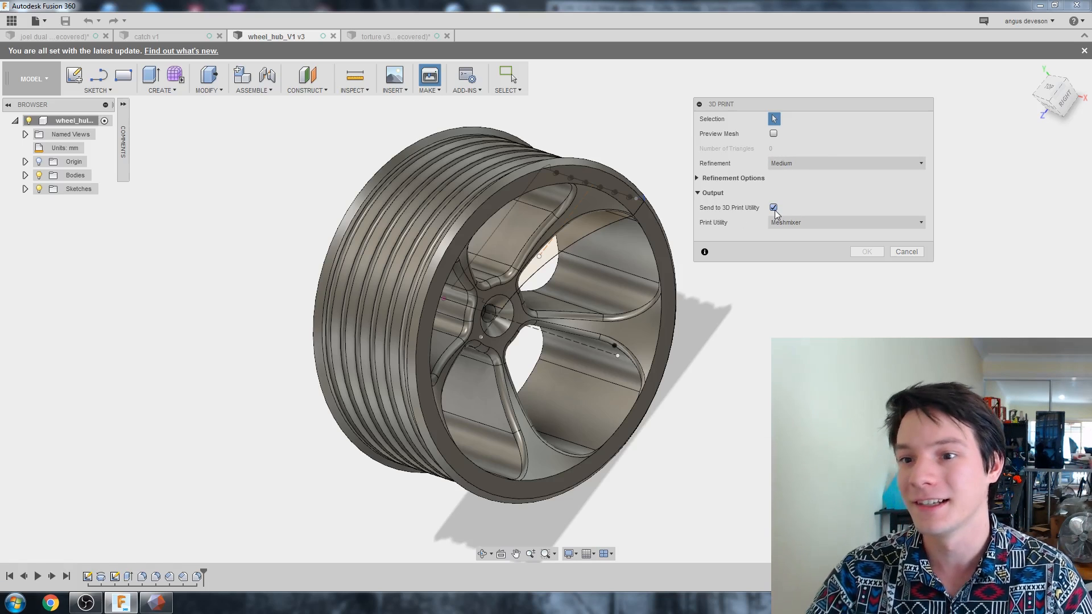
# Untick Send to 3D Print Utility so the export saves a file.
pyautogui.click(772, 207)
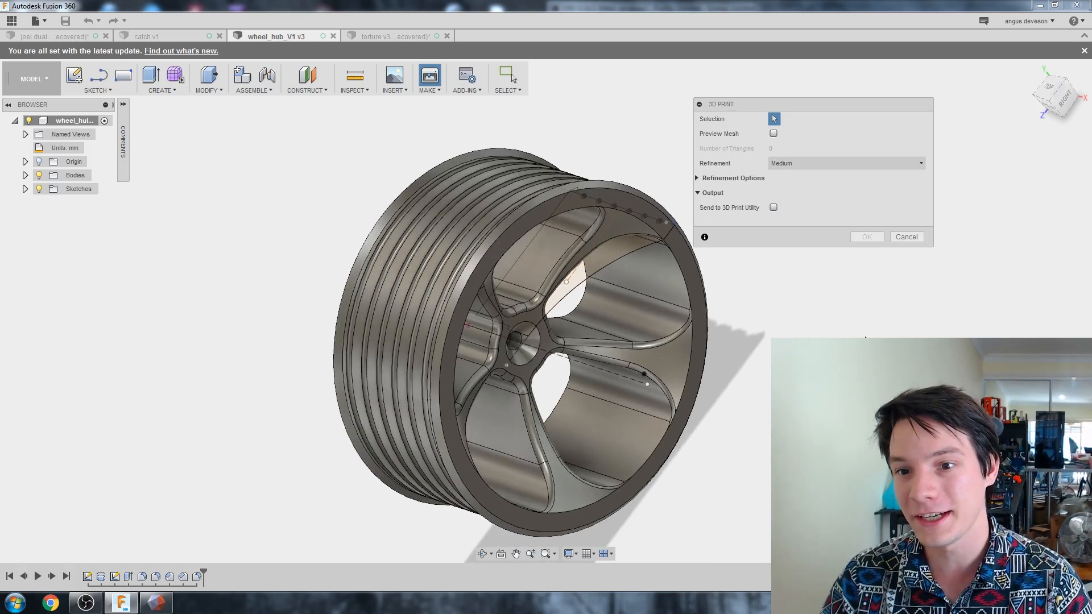
pyautogui.moveTo(804, 265)
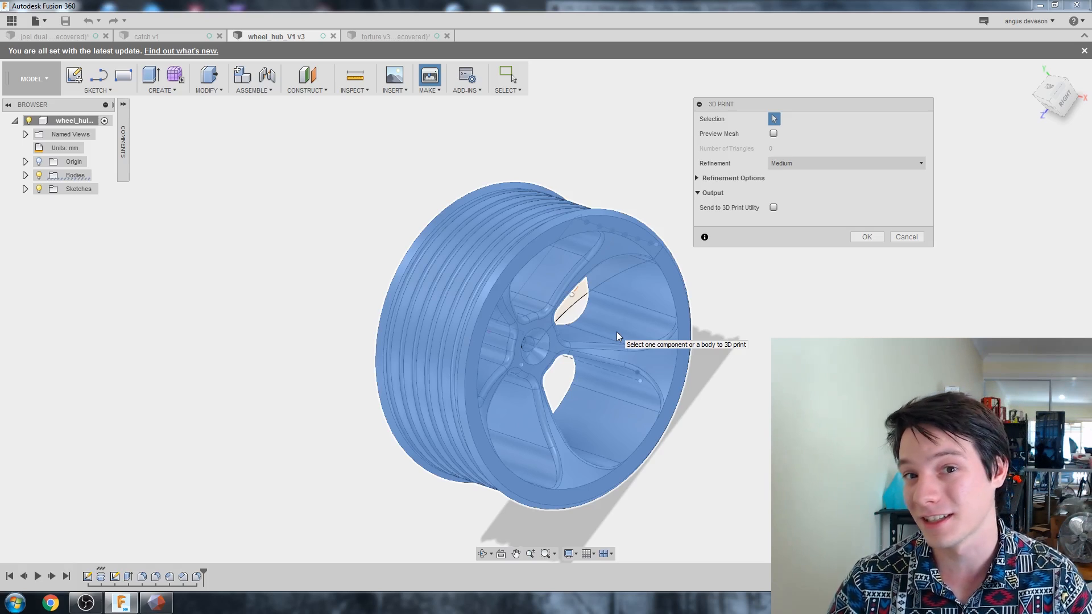
# Pick the wheel hub body and preview its 27,160-triangle mesh at Medium refinement.
pyautogui.click(846, 163)
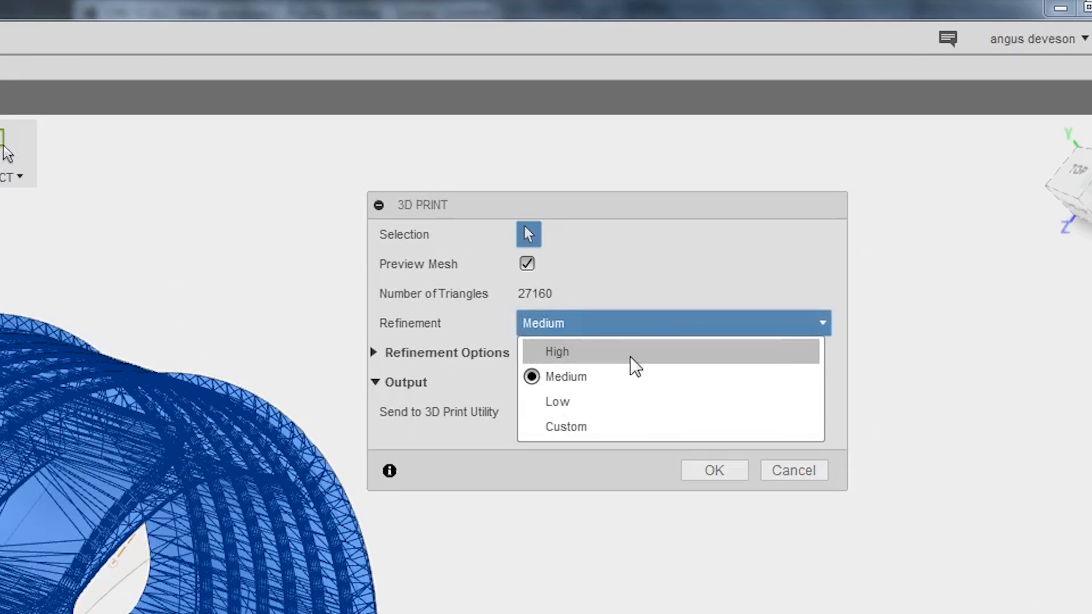
pyautogui.click(556, 351)
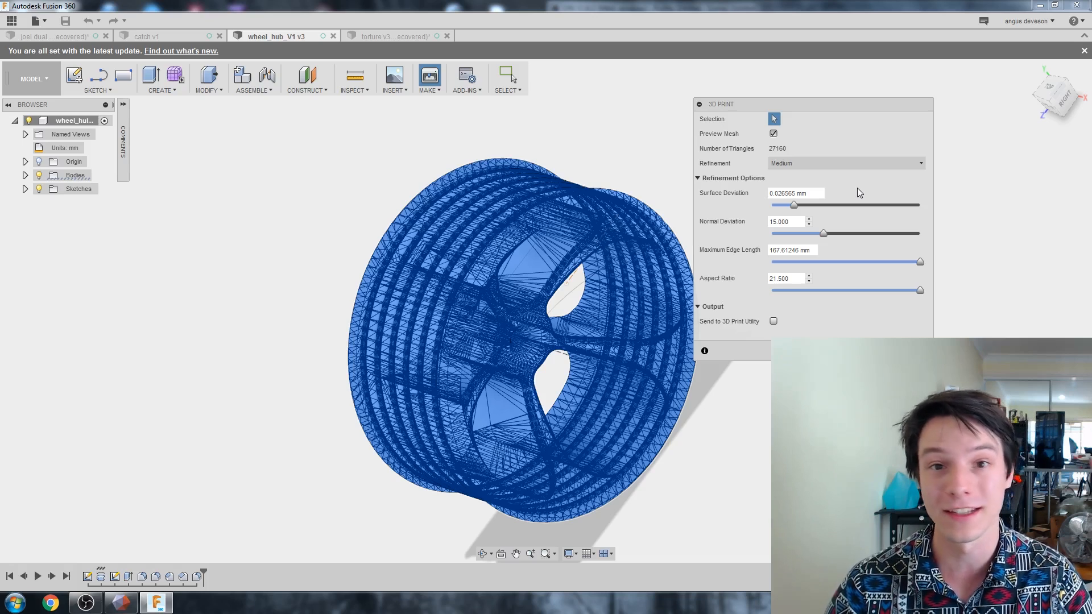
pyautogui.click(696, 177)
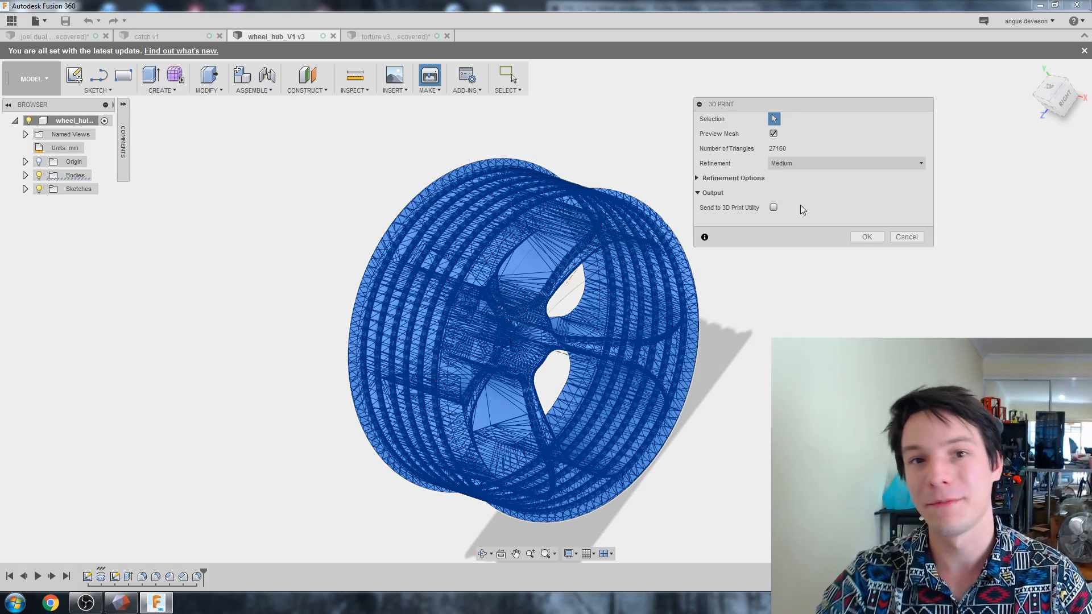
# Save the wheel hub mesh as the STL file 'wheel'.
pyautogui.click(906, 236)
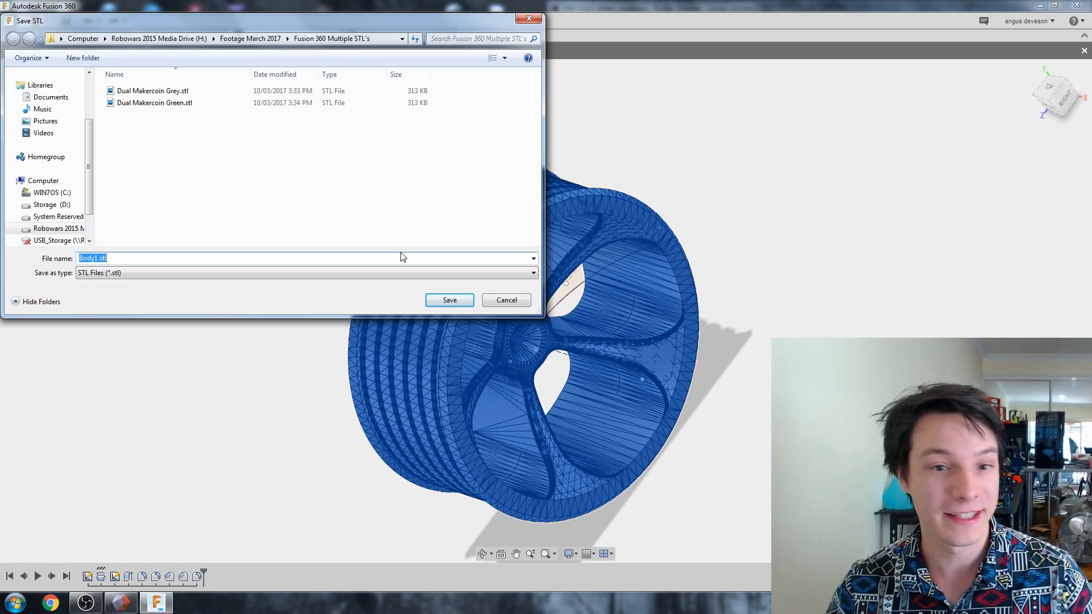
pyautogui.write('wheel')
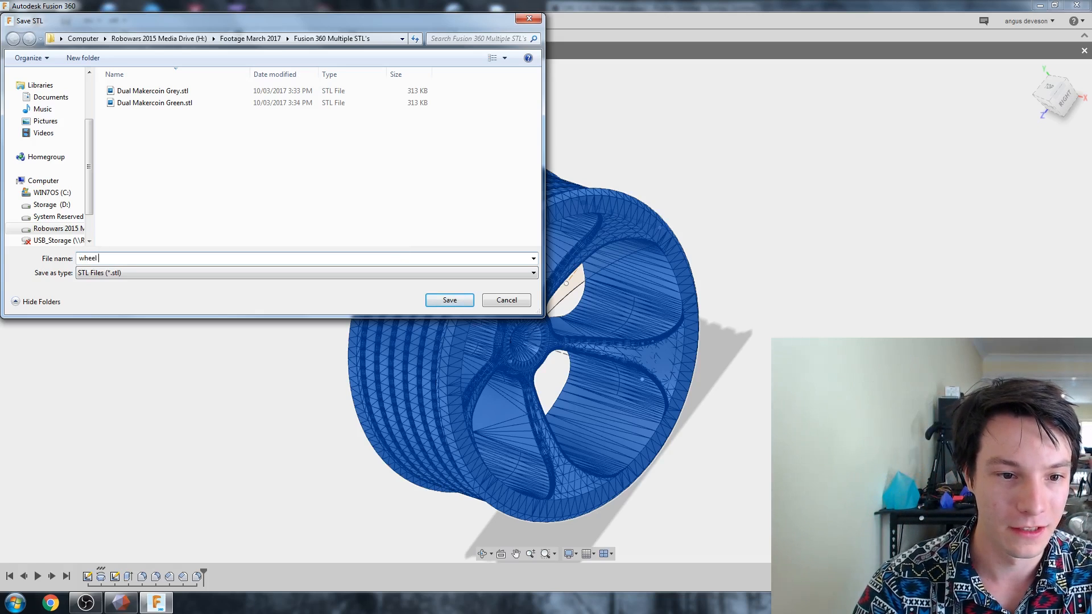
pyautogui.click(449, 301)
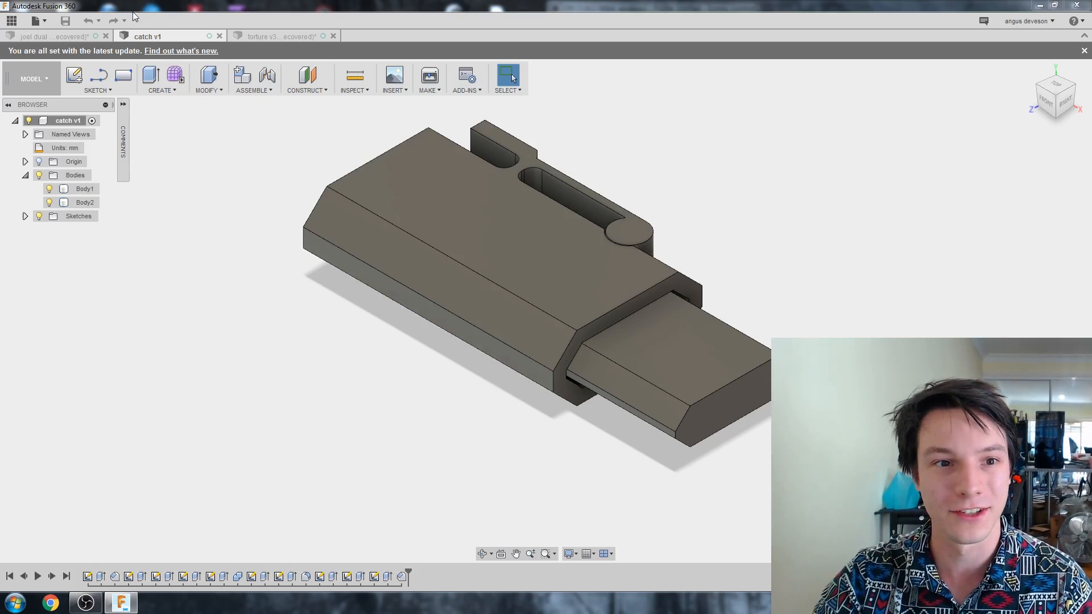
# Start a 3D Print export with mesh preview off and Body1 of the catch selected.
pyautogui.click(430, 77)
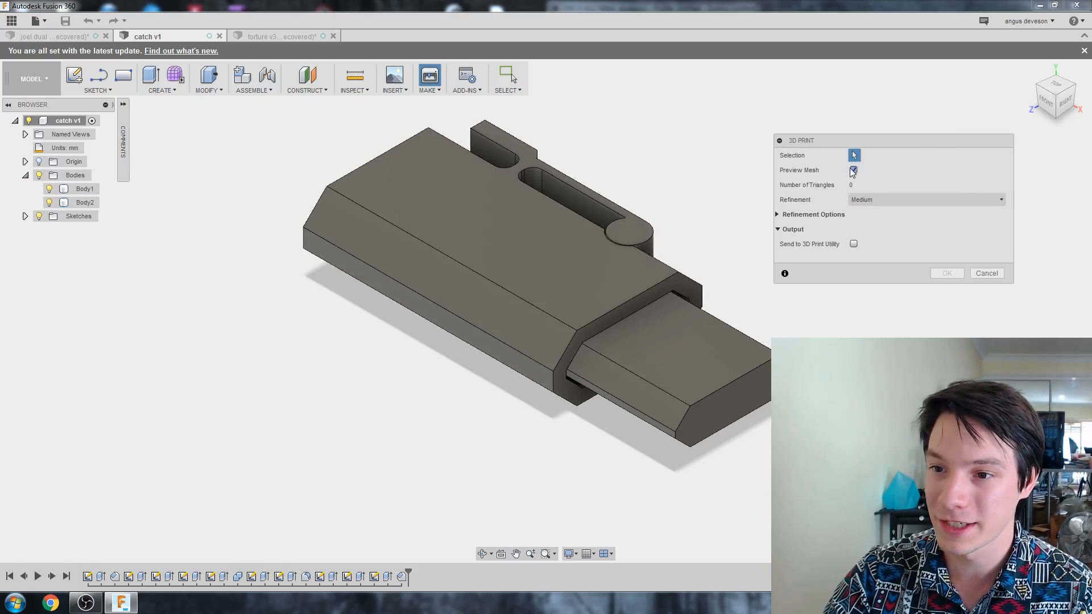
pyautogui.click(853, 170)
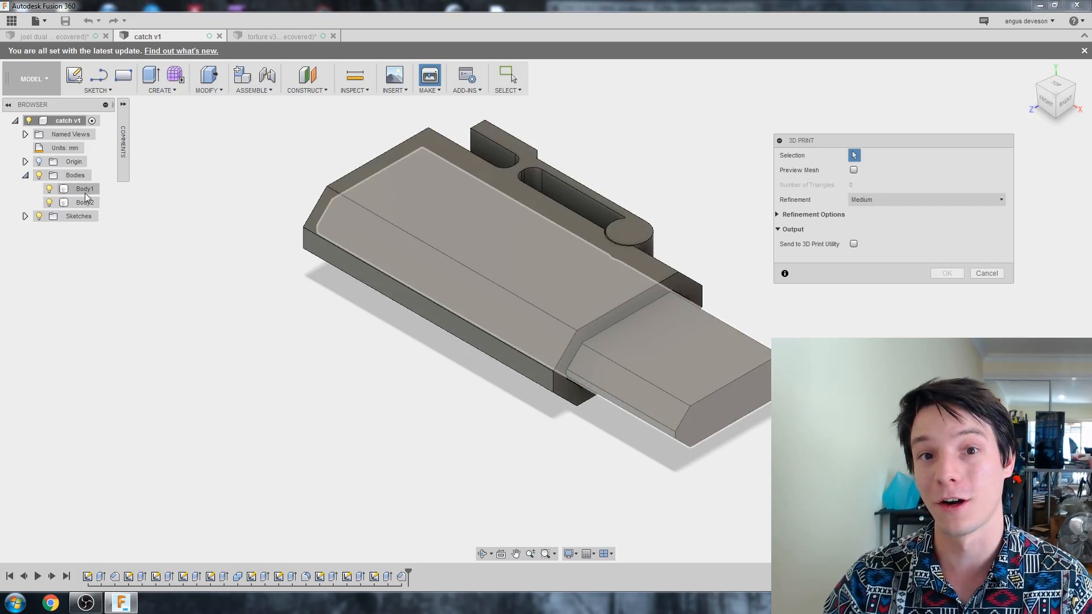
pyautogui.click(85, 188)
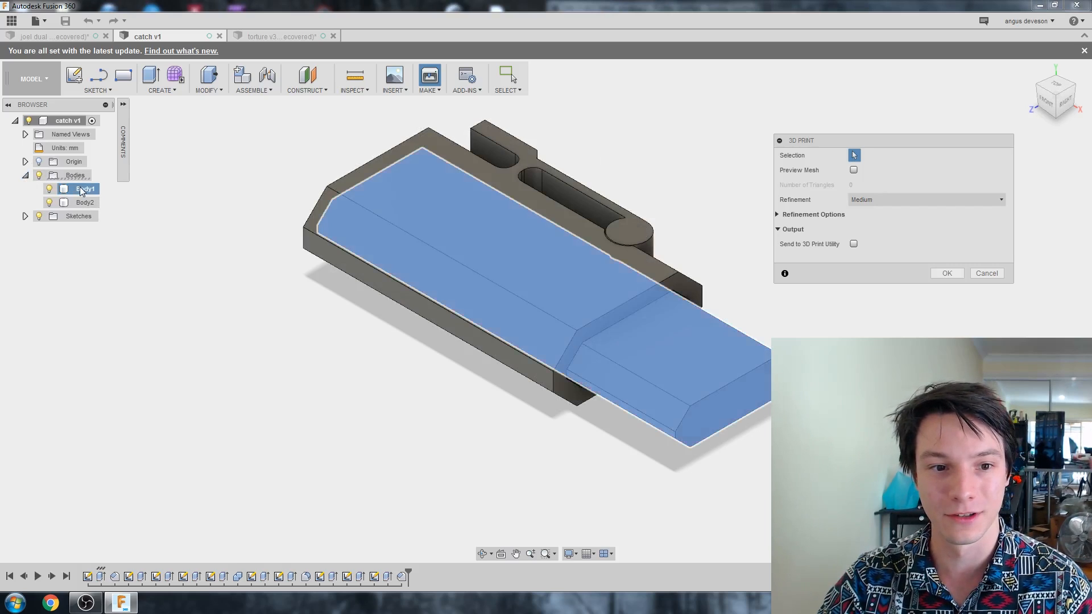
pyautogui.click(85, 189)
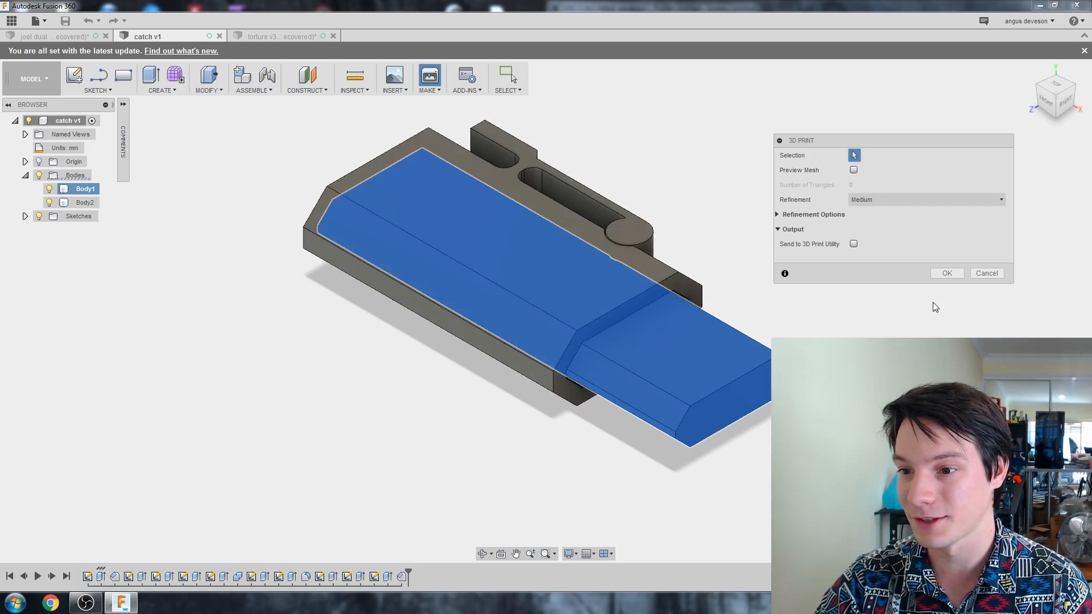
# Save Body1 as the STL file 'catch inside part'.
pyautogui.click(946, 273)
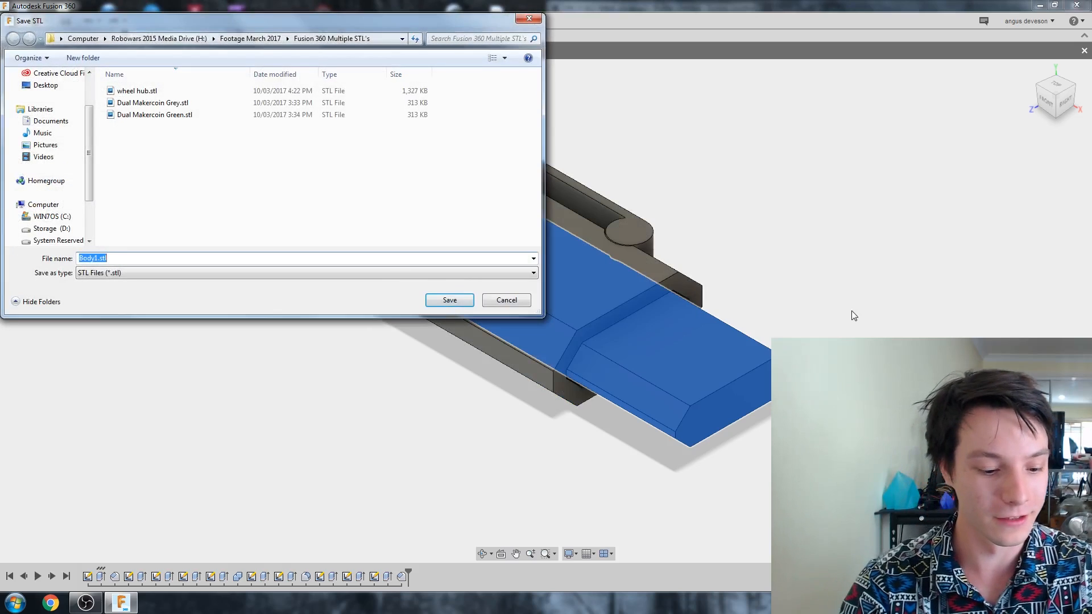
pyautogui.write('catch inside part')
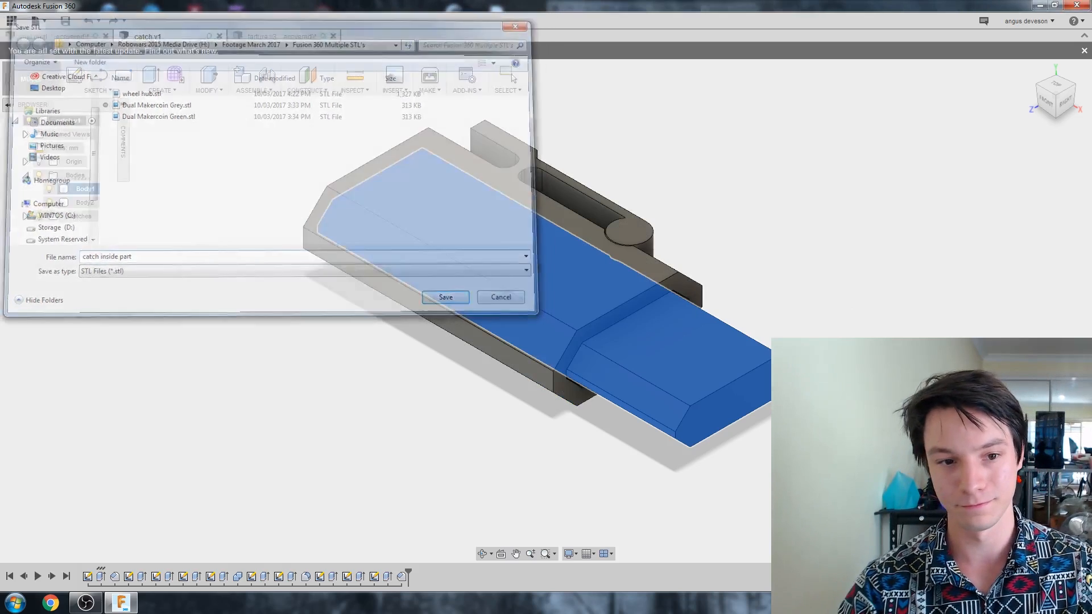
pyautogui.click(445, 297)
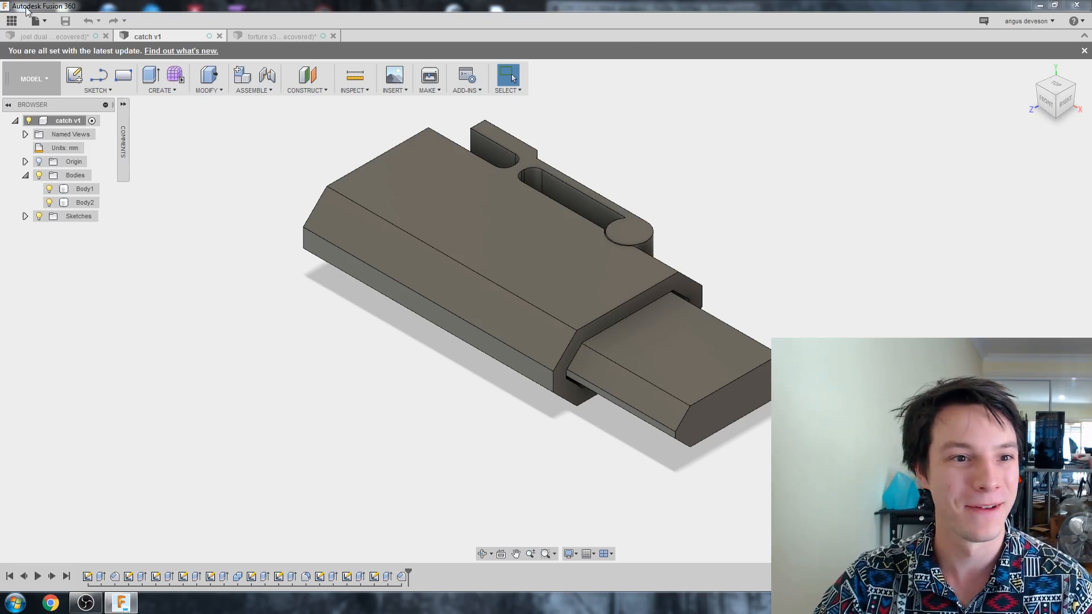
# Select Body2 and save it as the STL file 'catch outside part'.
pyautogui.click(429, 78)
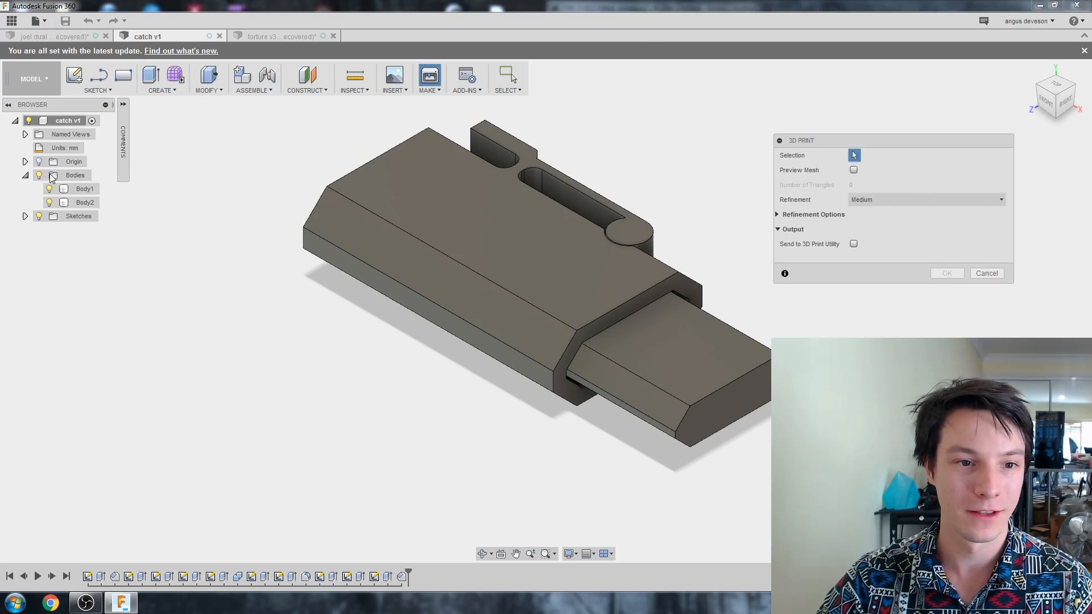
pyautogui.click(84, 202)
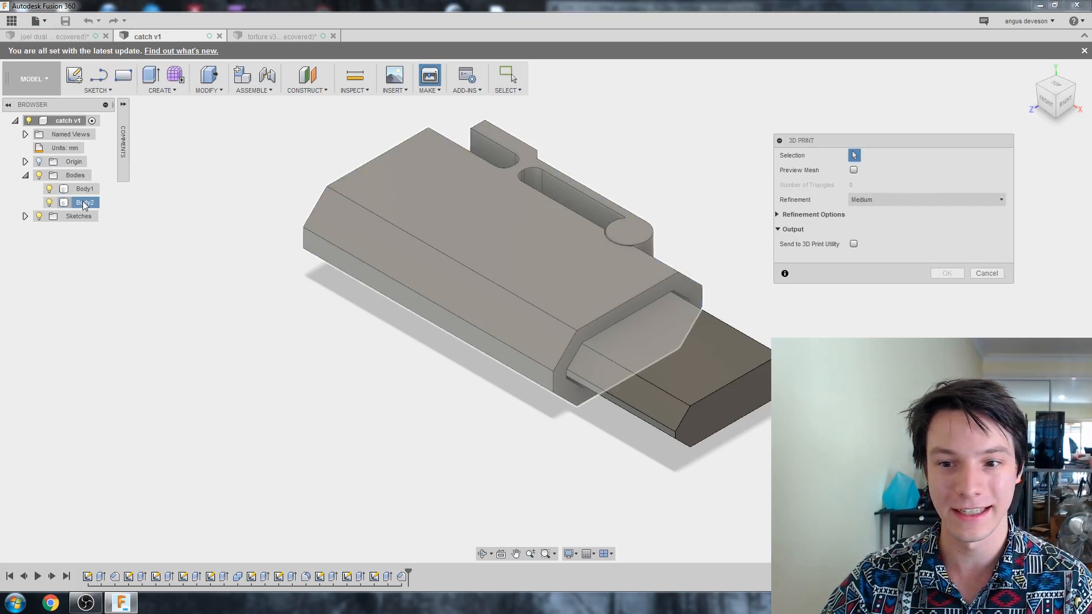
pyautogui.click(946, 273)
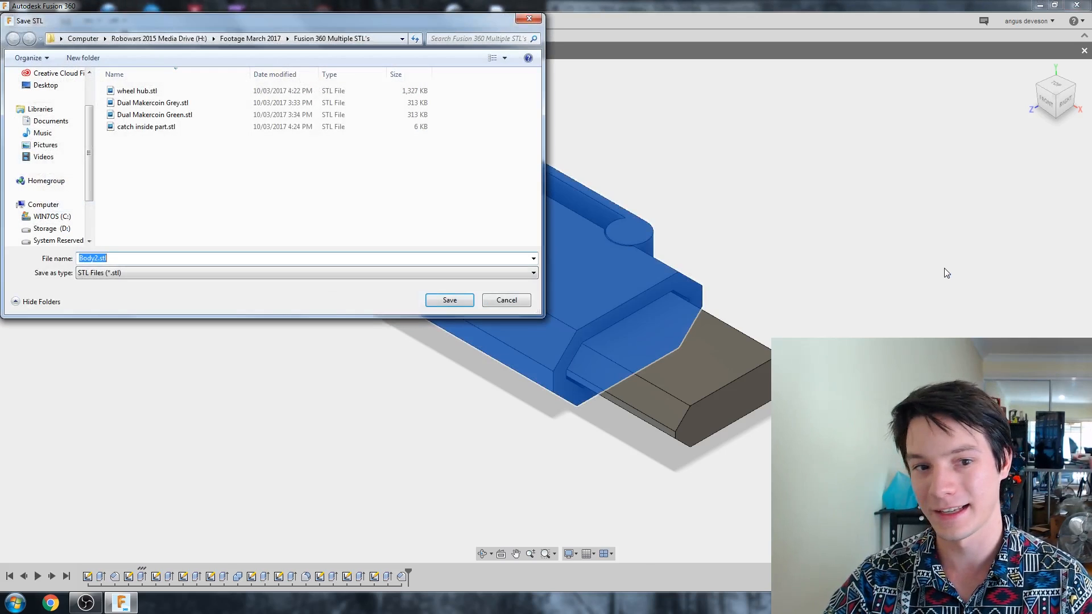
pyautogui.write('catch o')
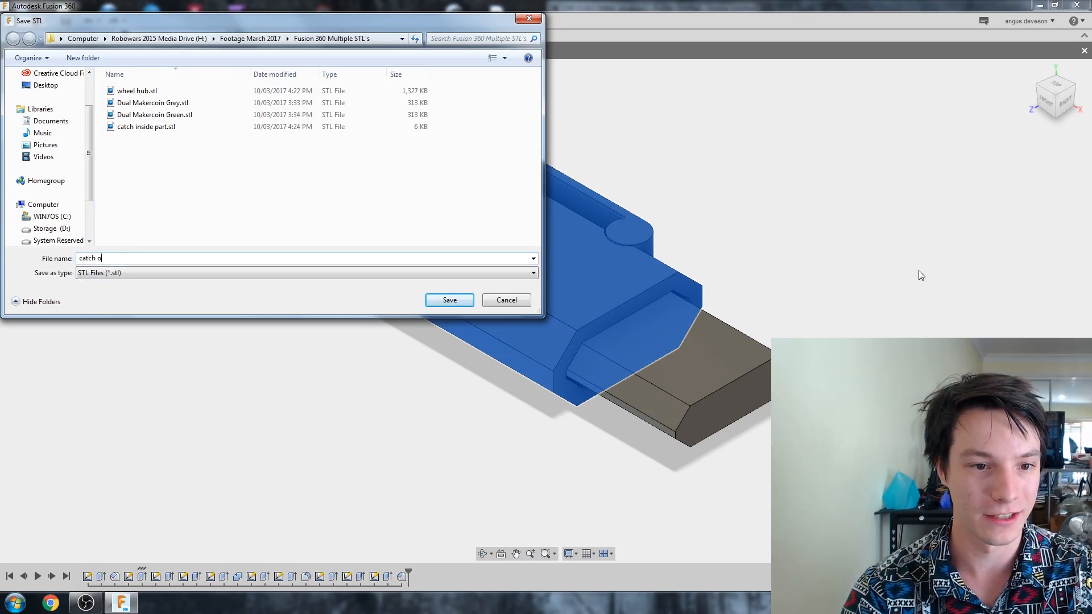
pyautogui.click(448, 301)
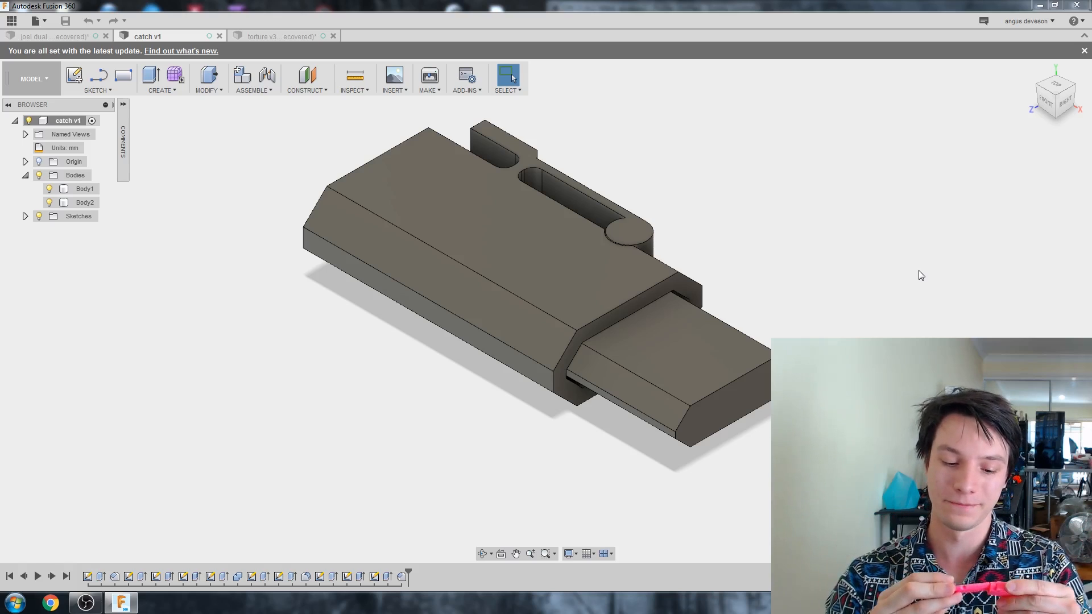
# Switch to the torture v3 design tab.
pyautogui.click(279, 36)
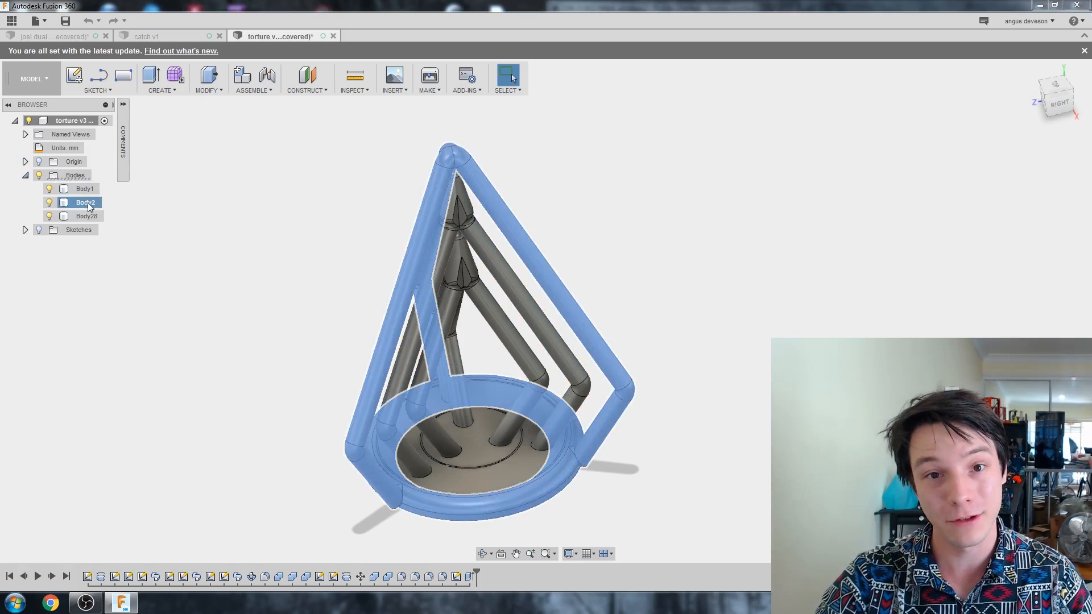
# Start a File > 3D Print export with the whole torture test design selected.
pyautogui.click(86, 216)
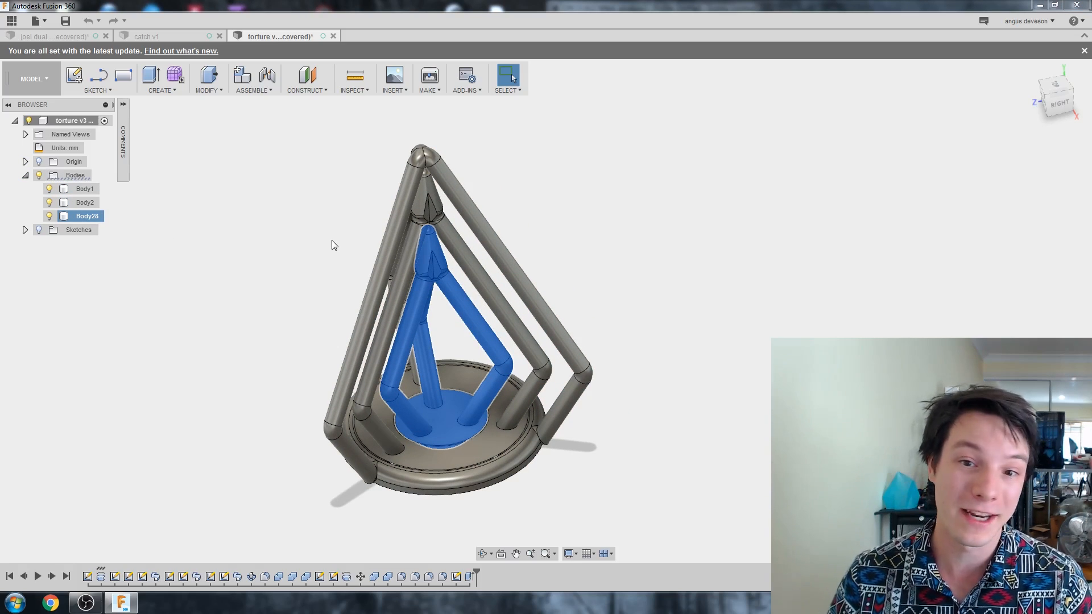
pyautogui.click(39, 21)
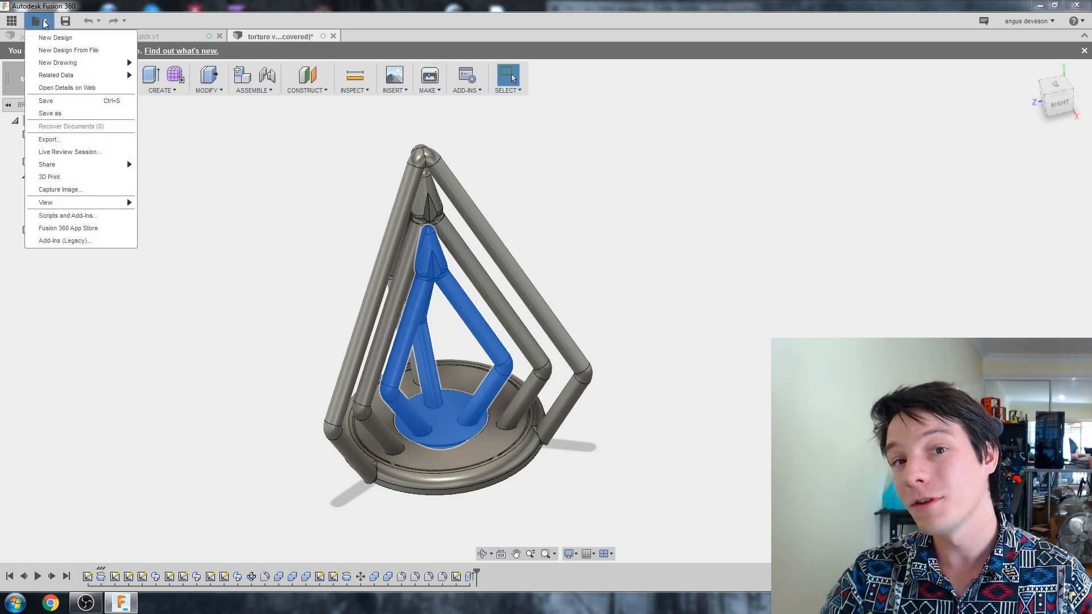
pyautogui.click(49, 176)
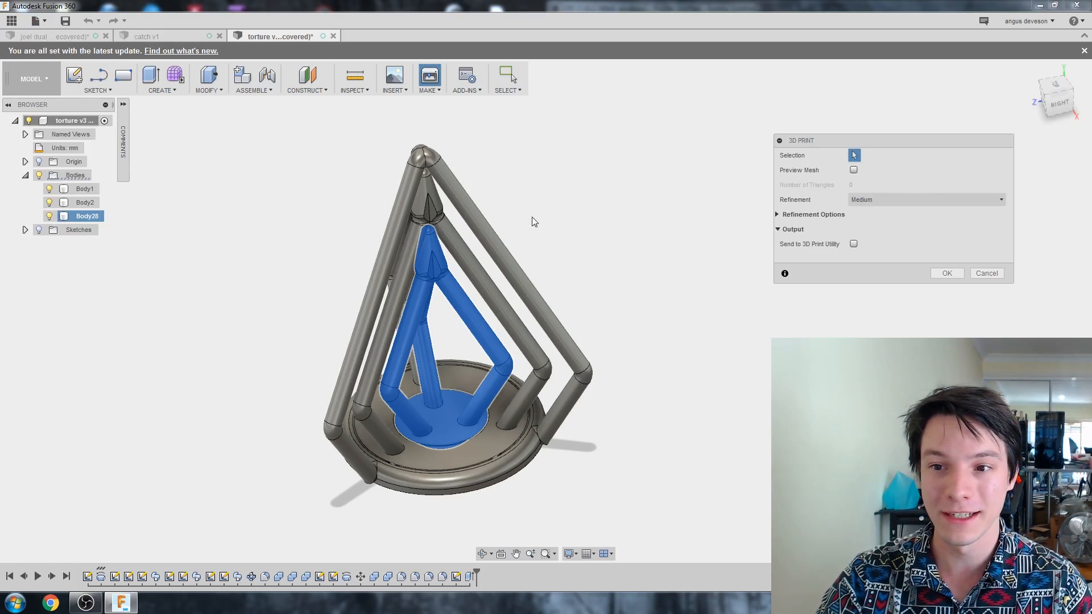
pyautogui.click(84, 189)
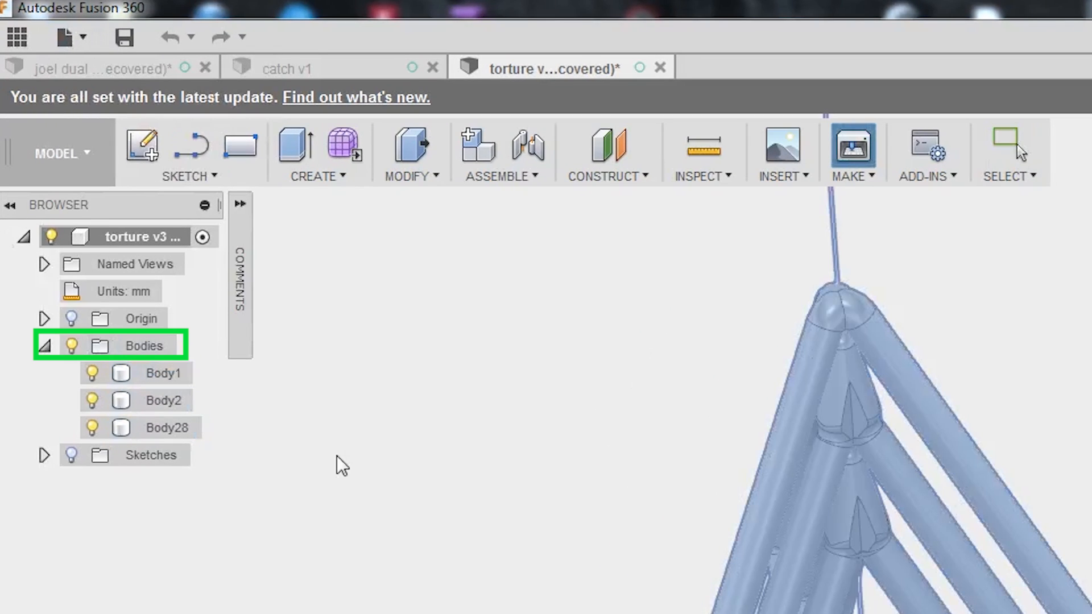
pyautogui.moveTo(506, 470)
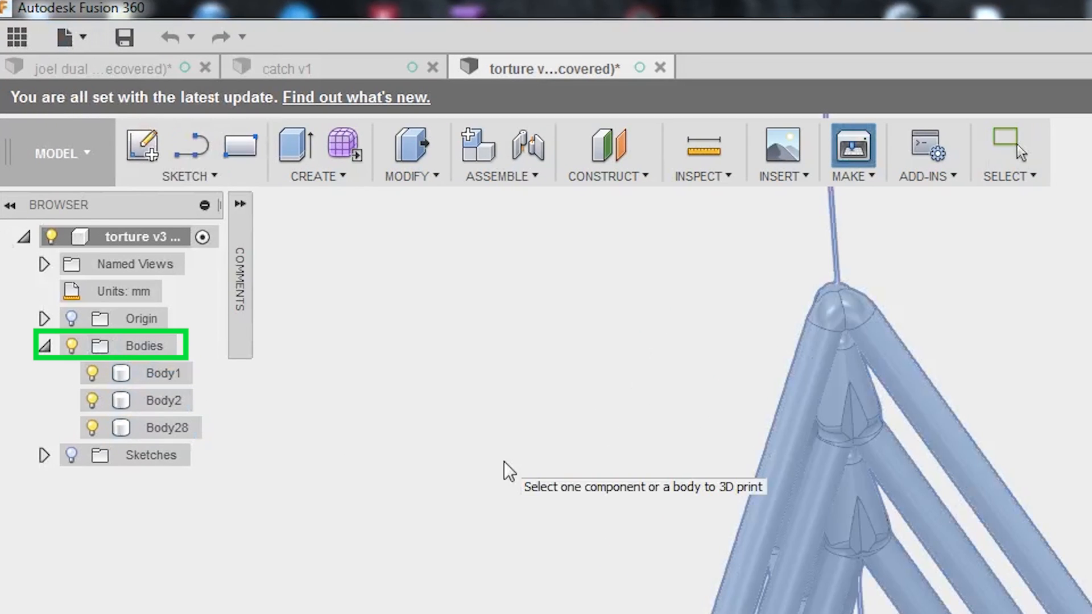
pyautogui.click(852, 148)
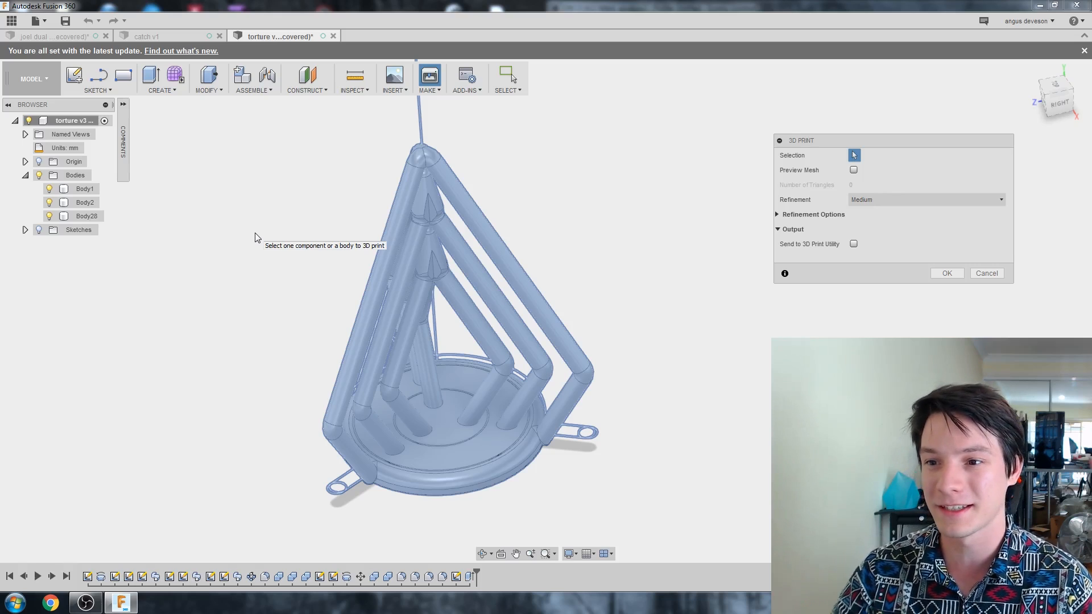
pyautogui.moveTo(129, 201)
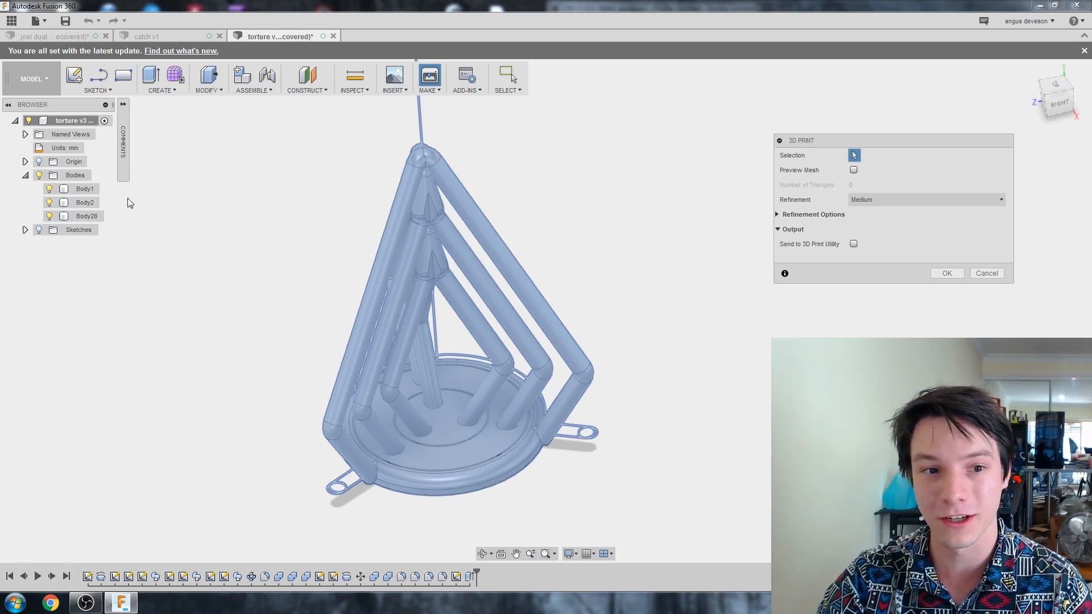
pyautogui.moveTo(946, 273)
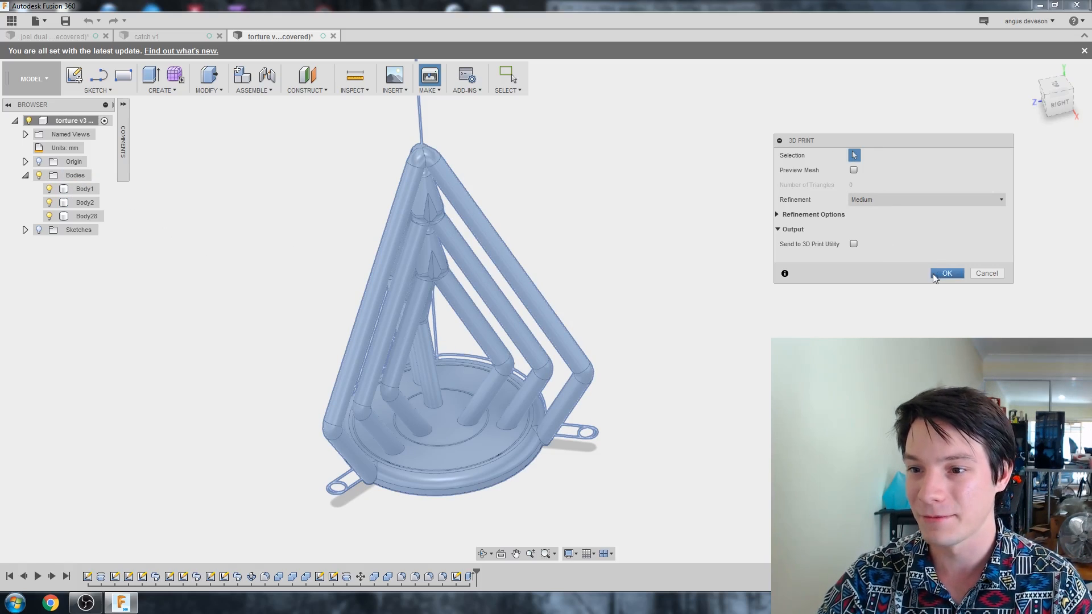
# Save the design as the STL file 'rotational torture test'.
pyautogui.click(946, 273)
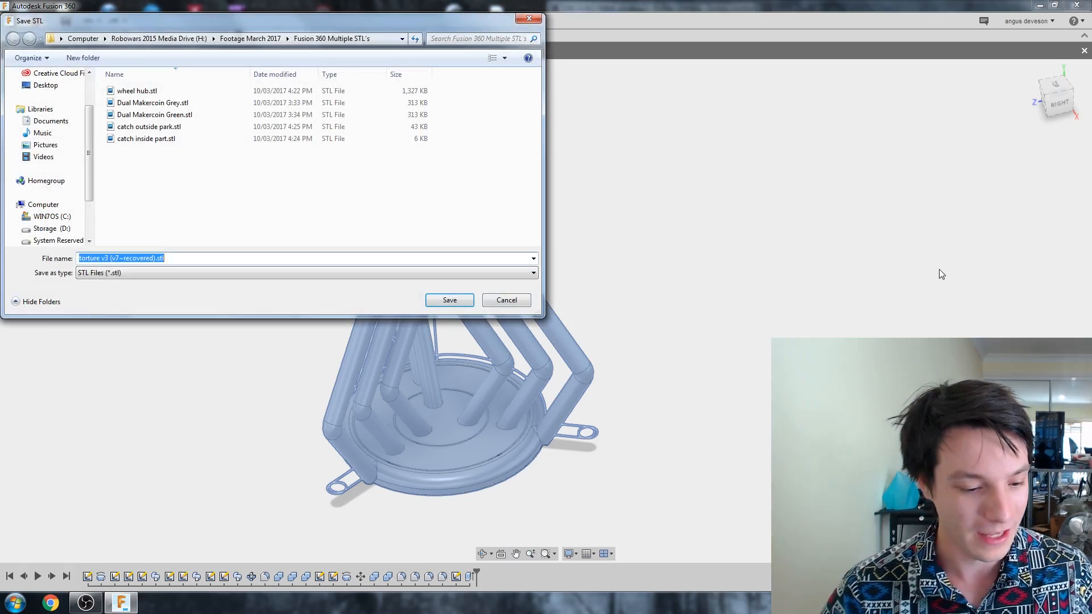
pyautogui.write('rotational t')
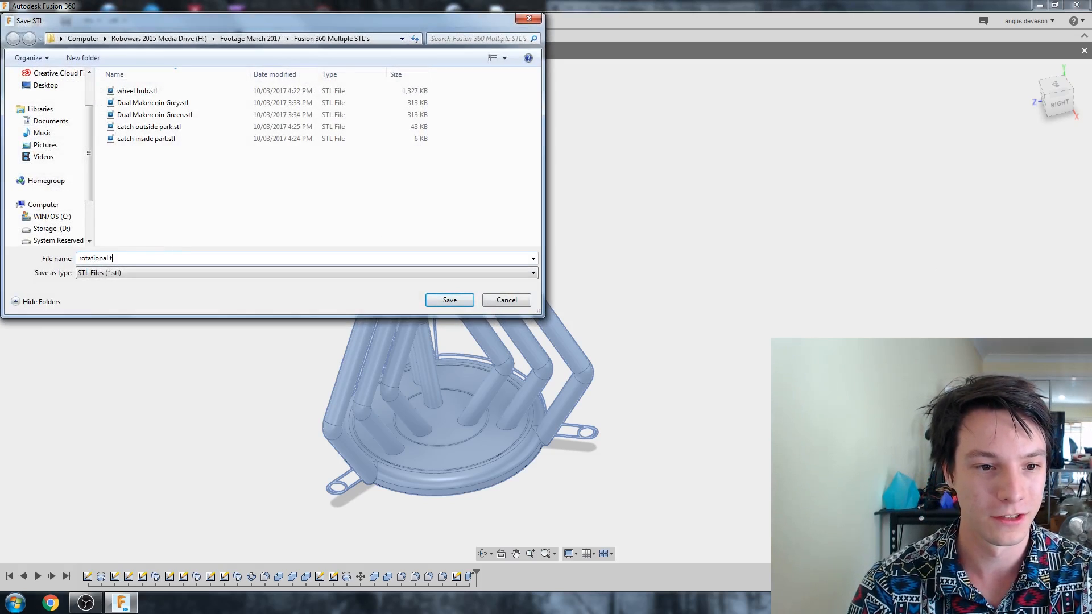
pyautogui.write('orture test')
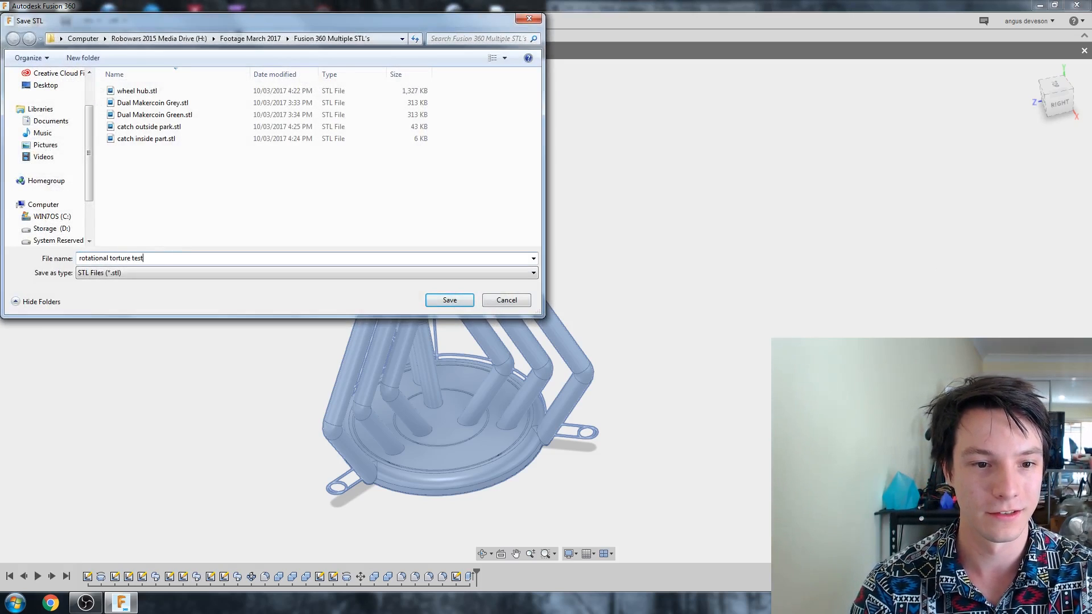
pyautogui.click(449, 300)
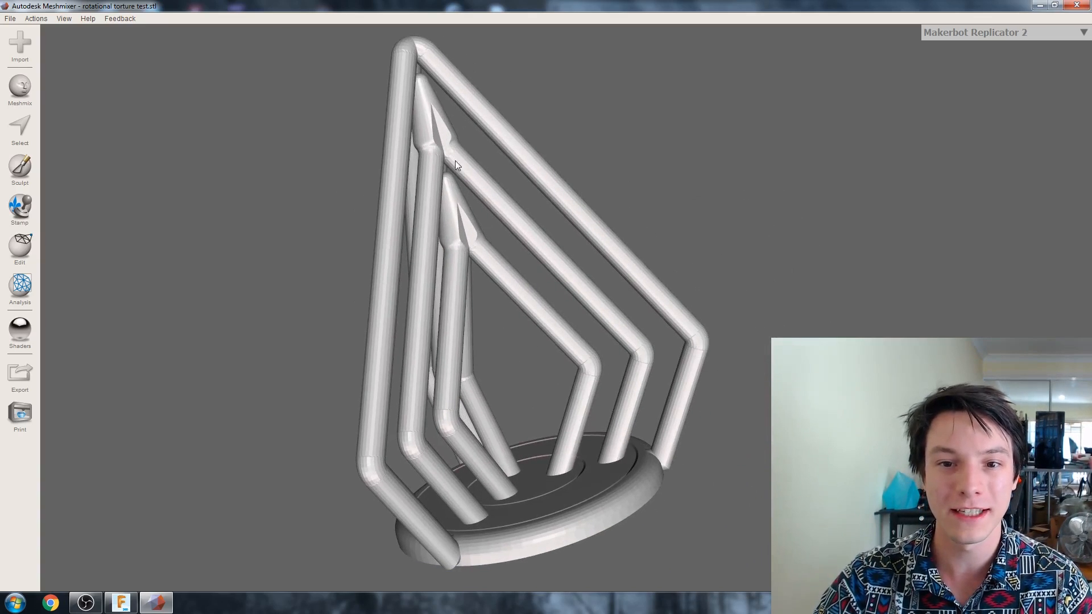
pyautogui.moveTo(525, 342)
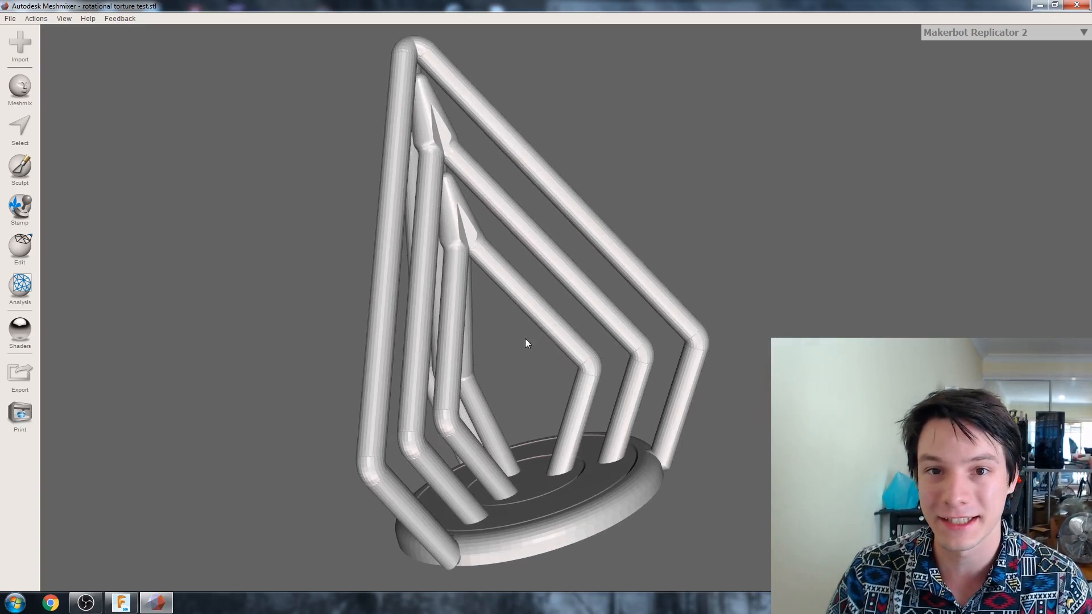
# Run Edit > Separate Shells on the mesh, then pick the outer frame shell.
pyautogui.click(19, 249)
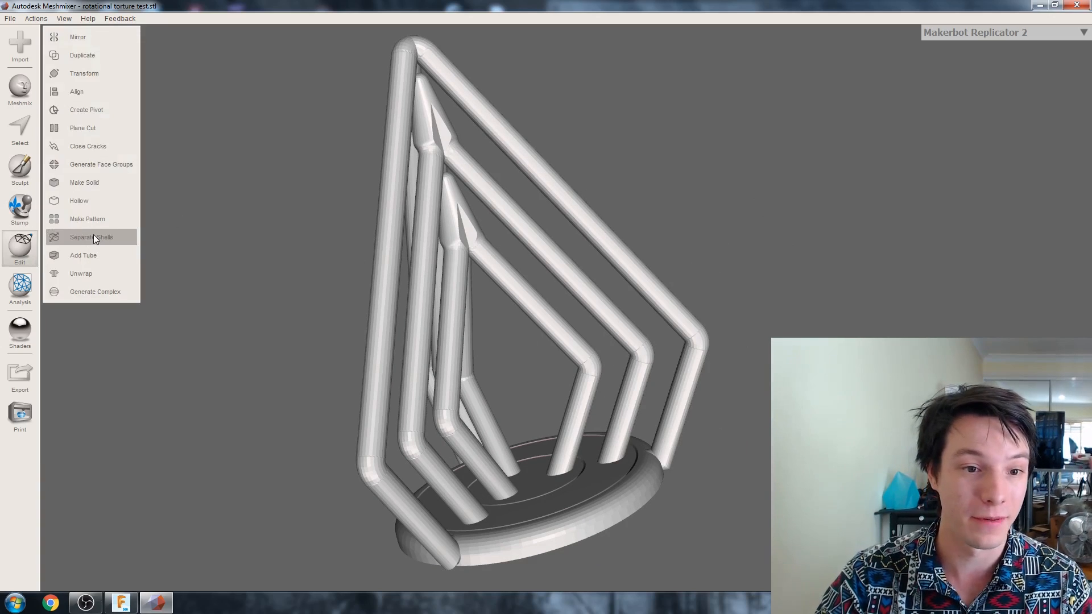
pyautogui.click(91, 236)
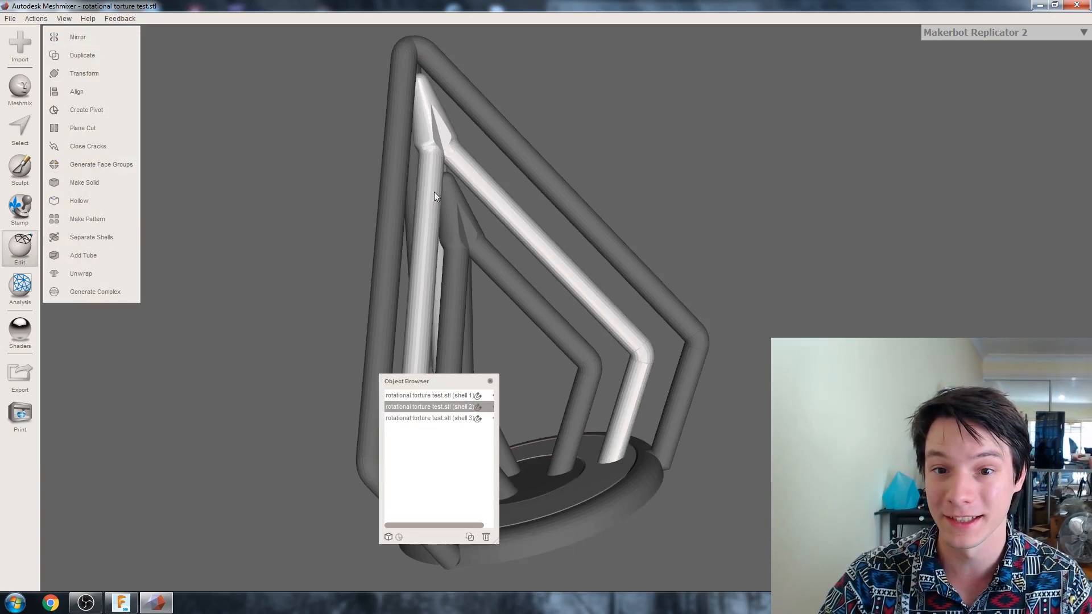
pyautogui.moveTo(480, 137)
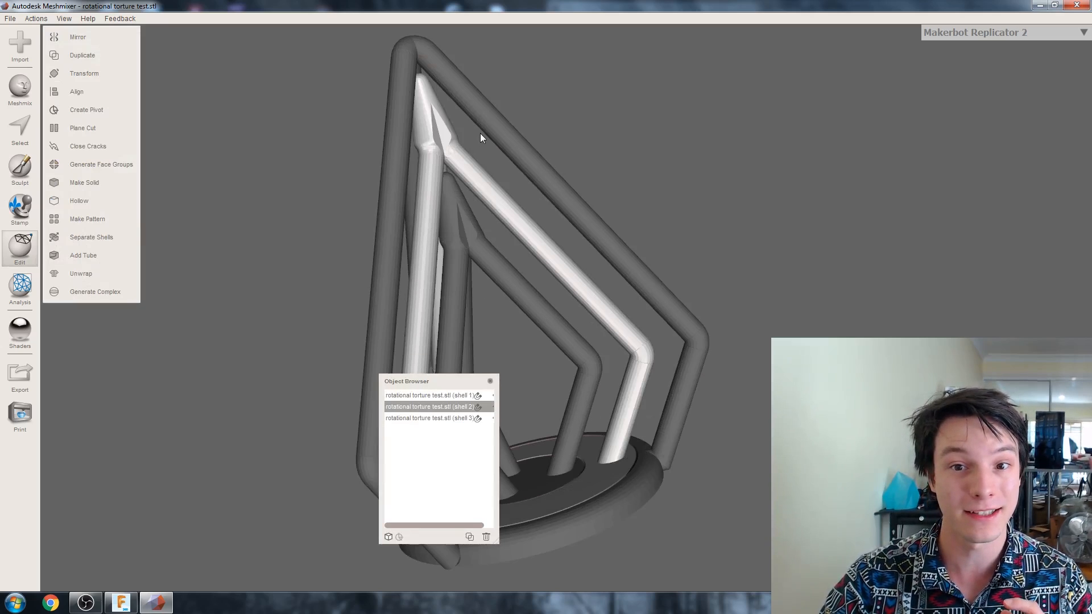
pyautogui.click(428, 396)
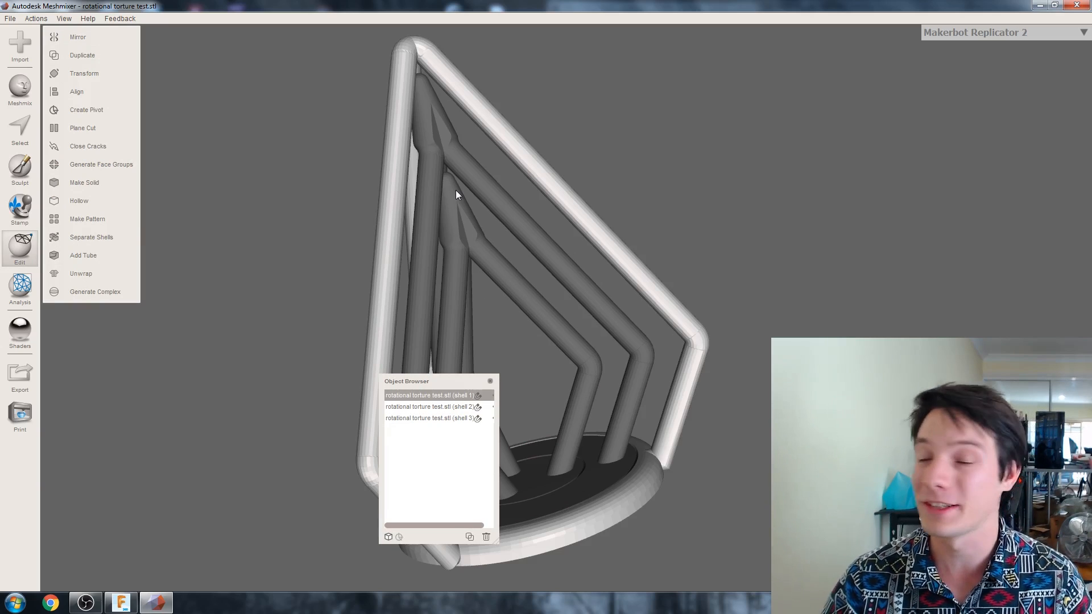
pyautogui.moveTo(452, 164)
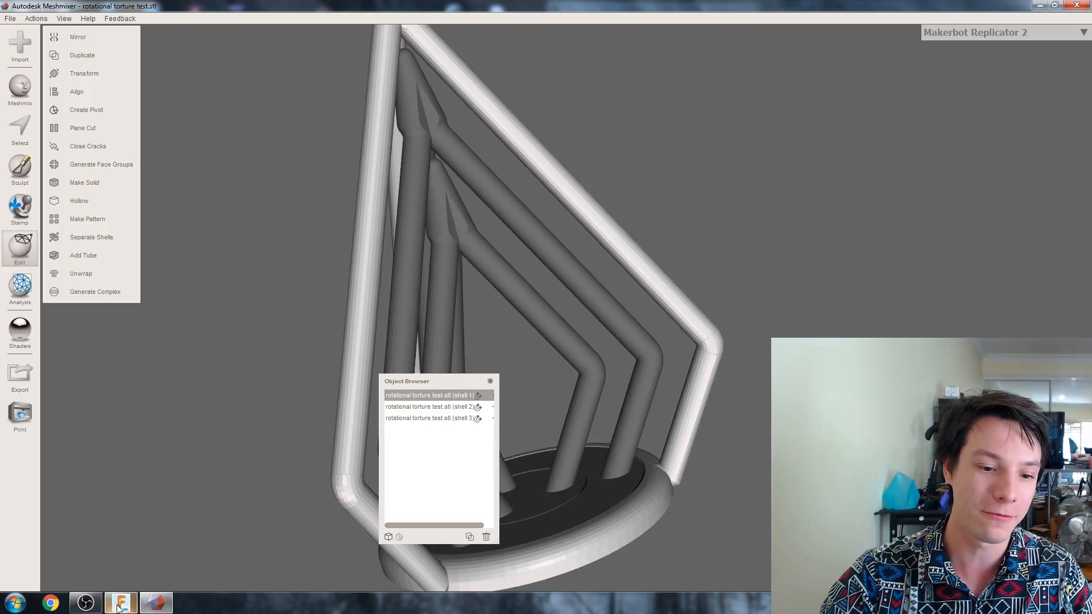
# Return to Fusion 360 and select Body2 of the torture test design.
pyautogui.click(120, 601)
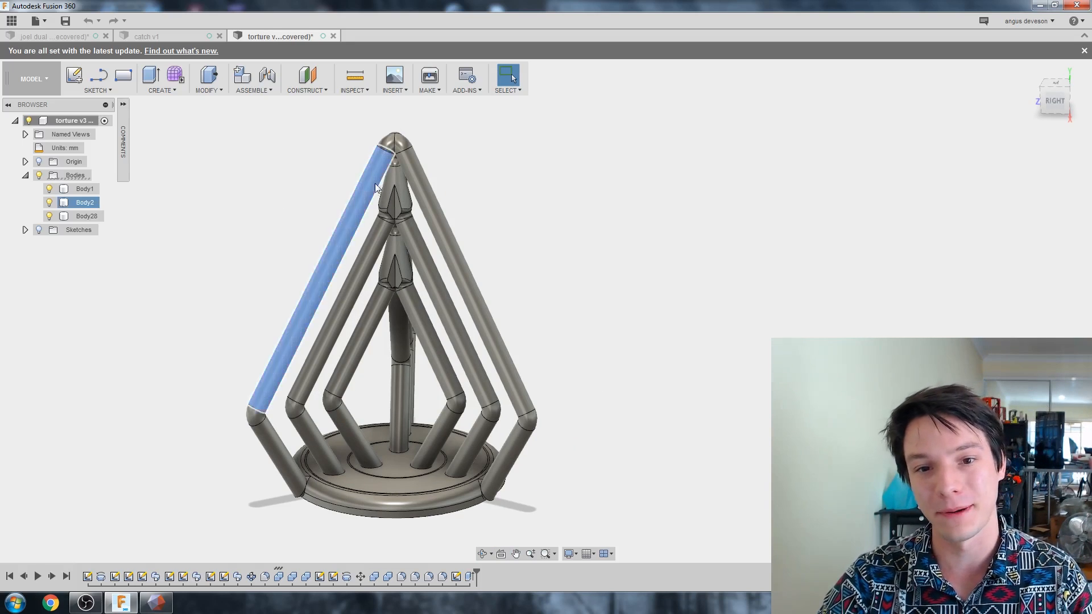
pyautogui.click(395, 258)
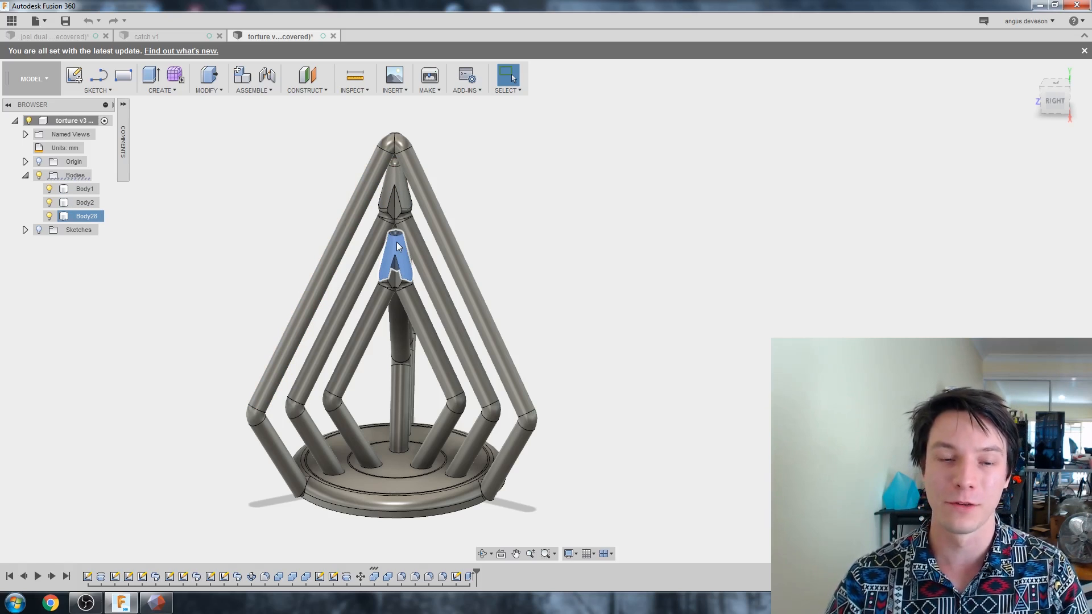
pyautogui.click(49, 36)
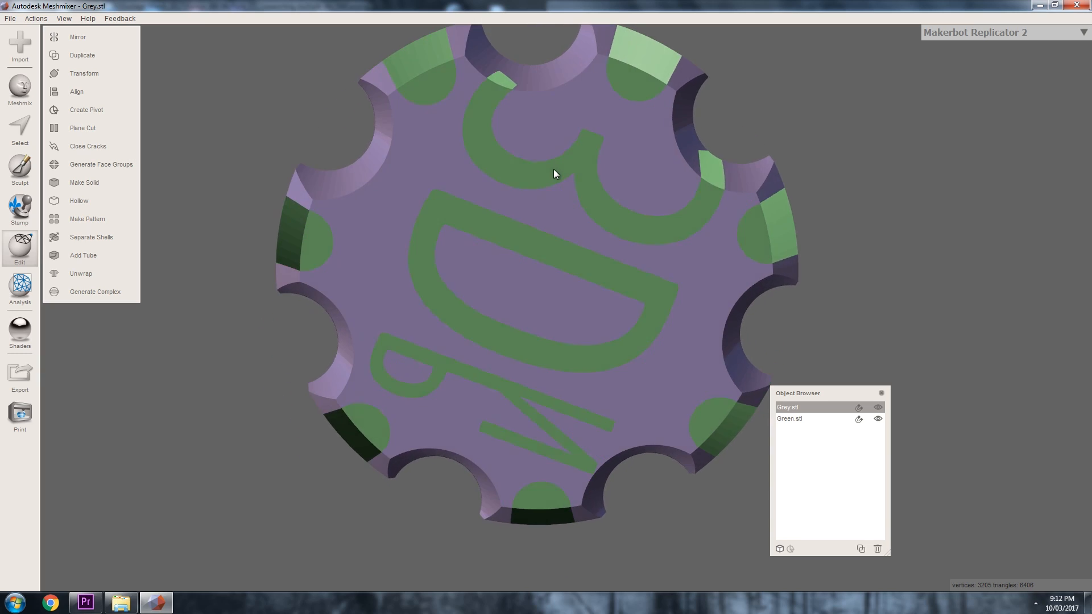
# Bring up the Edit panel's operations for the overlaid Grey.stl and Green.stl meshes.
pyautogui.click(120, 602)
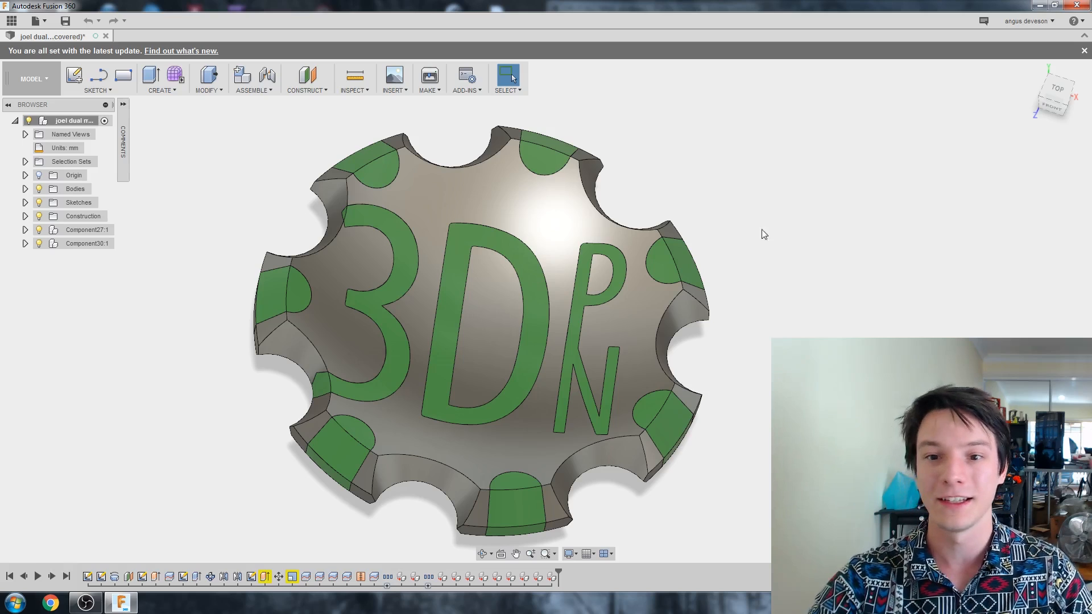
# Dissolve Component27:1 and Component30:1, leaving only Bodies, Sketches and Construction.
pyautogui.click(543, 157)
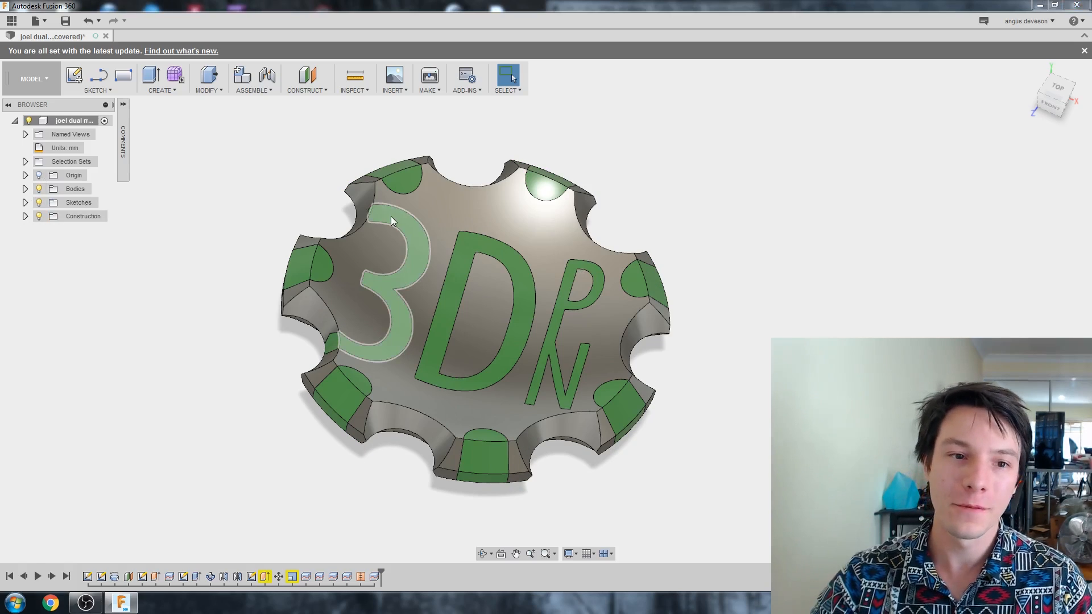
# Expand Bodies and hide the grey infill bodies, leaving green letters and rim visible.
pyautogui.click(25, 189)
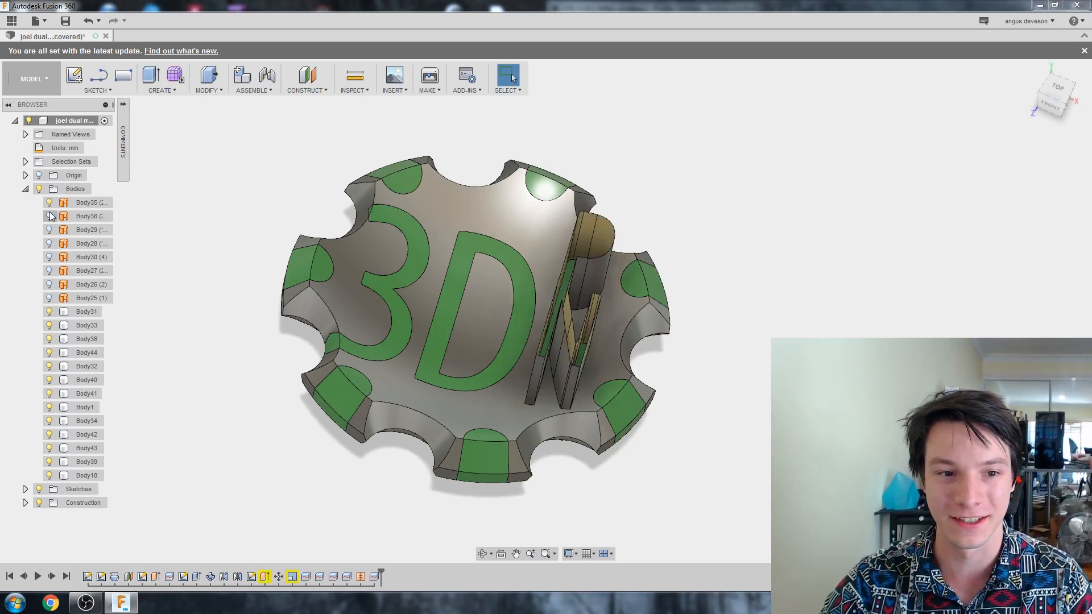
pyautogui.click(49, 202)
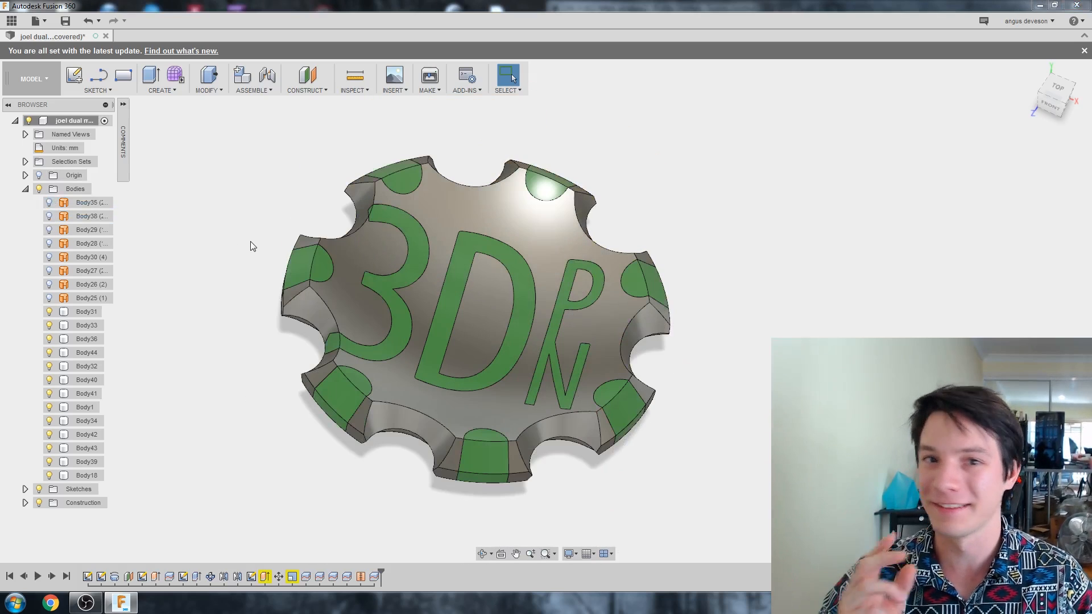
pyautogui.moveTo(244, 211)
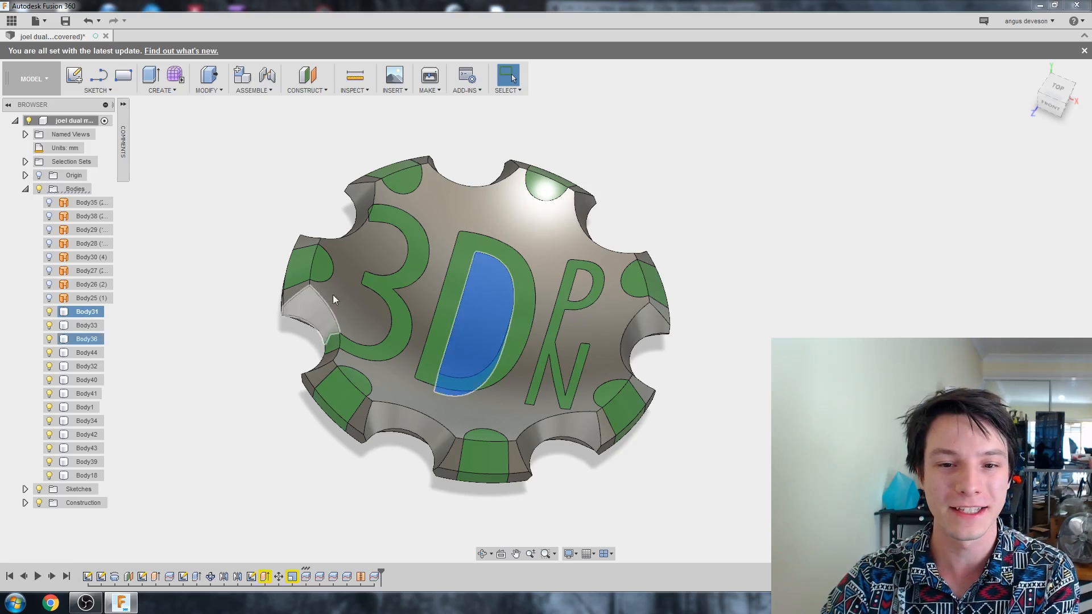
pyautogui.click(87, 311)
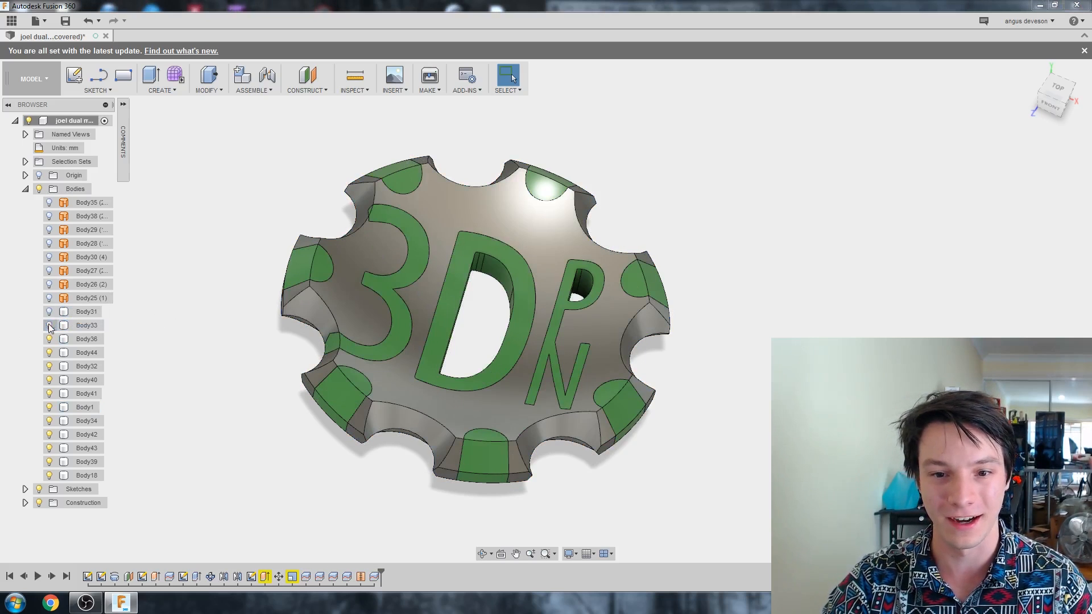
pyautogui.click(49, 325)
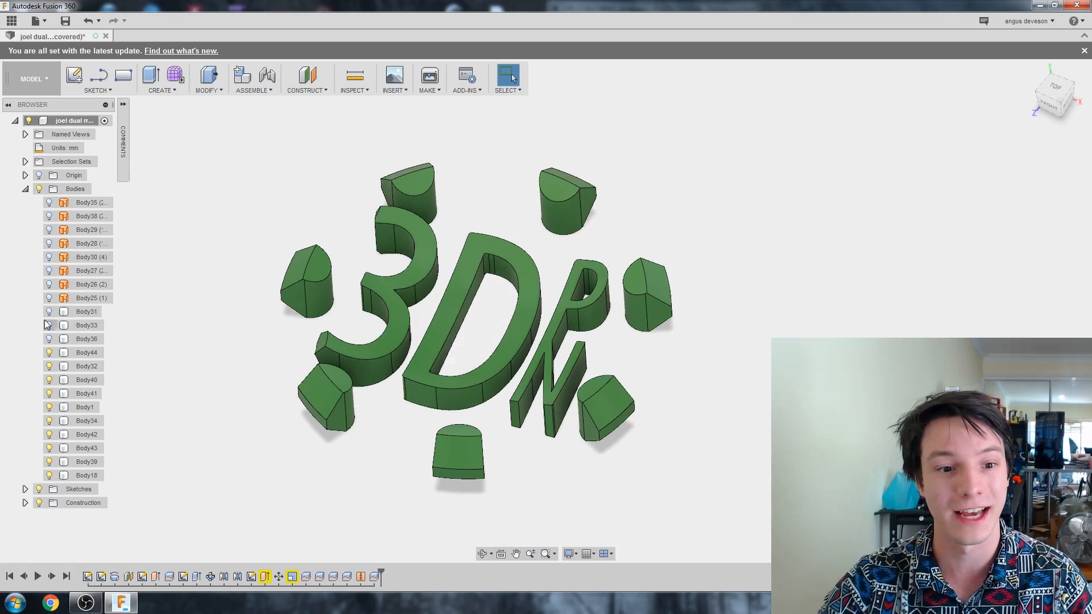
# Show all bodies and group Body31, Body33 and Body36 into a 'grey' folder.
pyautogui.click(86, 338)
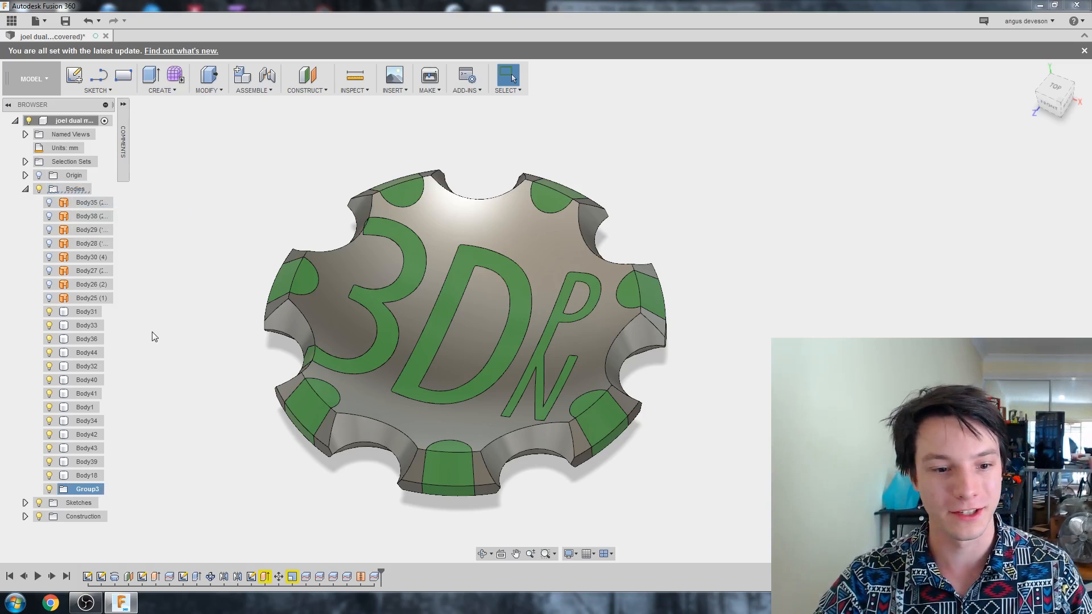
pyautogui.moveTo(108, 448)
pyautogui.write('grey')
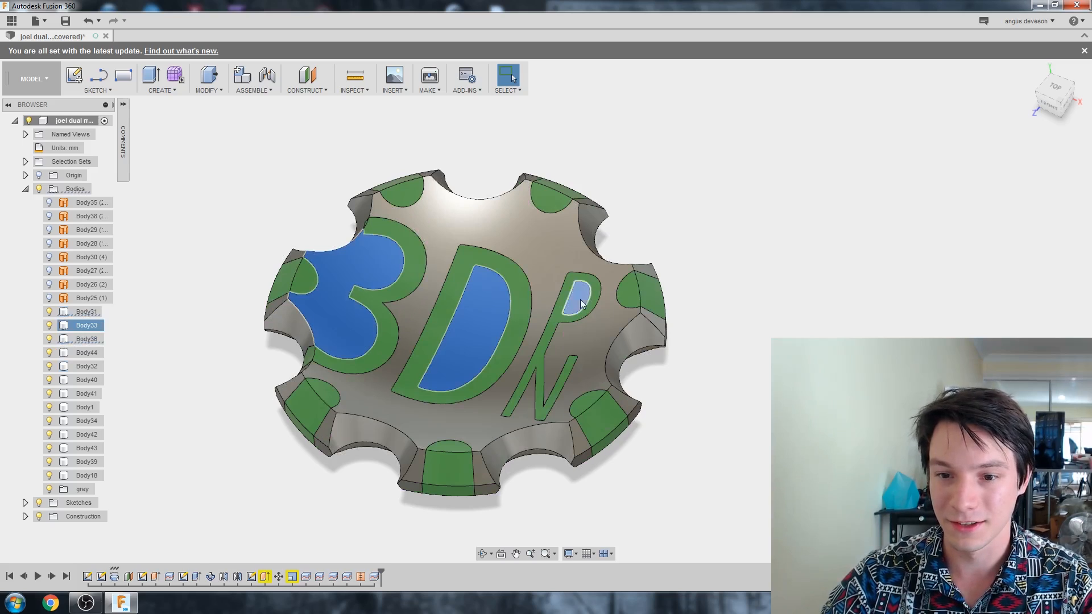
pyautogui.click(87, 312)
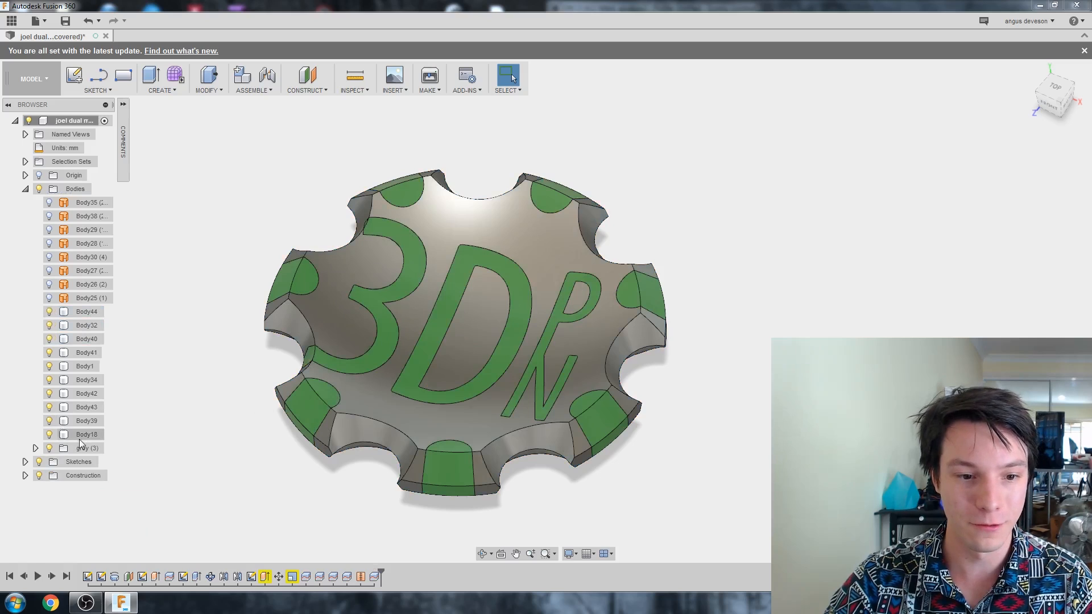
pyautogui.click(87, 448)
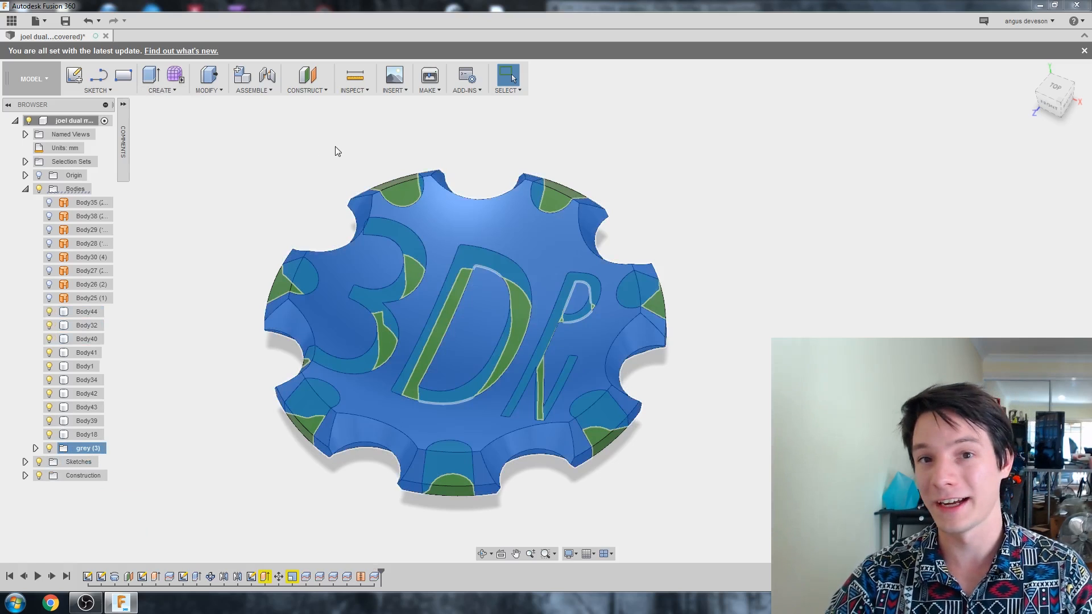
# Export the coin via 3D Print as 'Dual Makercoin Grey.stl' in the Multiple STL's folder.
pyautogui.click(37, 21)
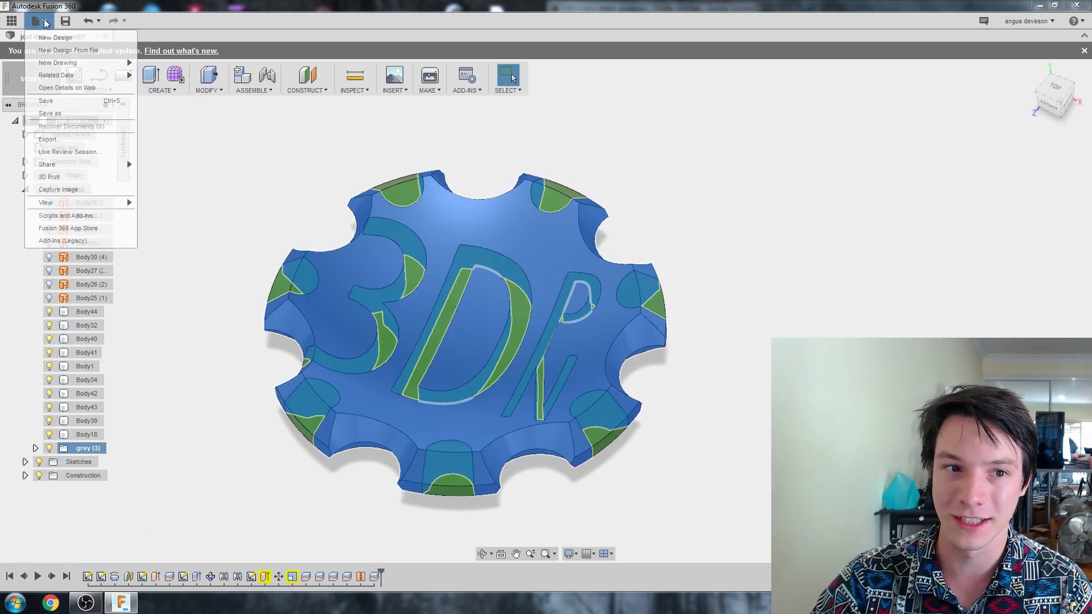
pyautogui.click(49, 176)
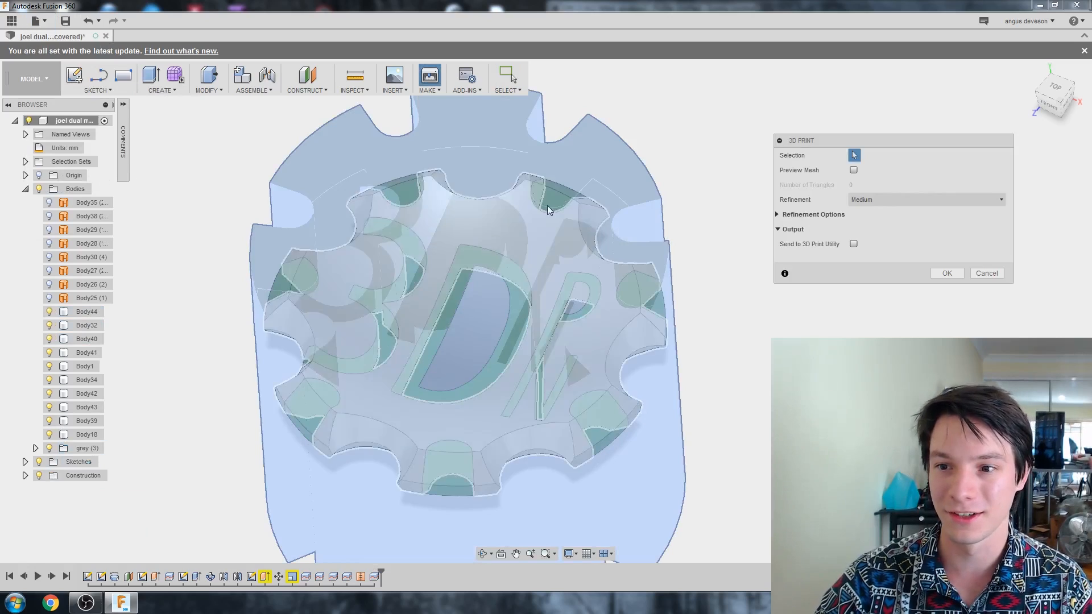
pyautogui.click(946, 273)
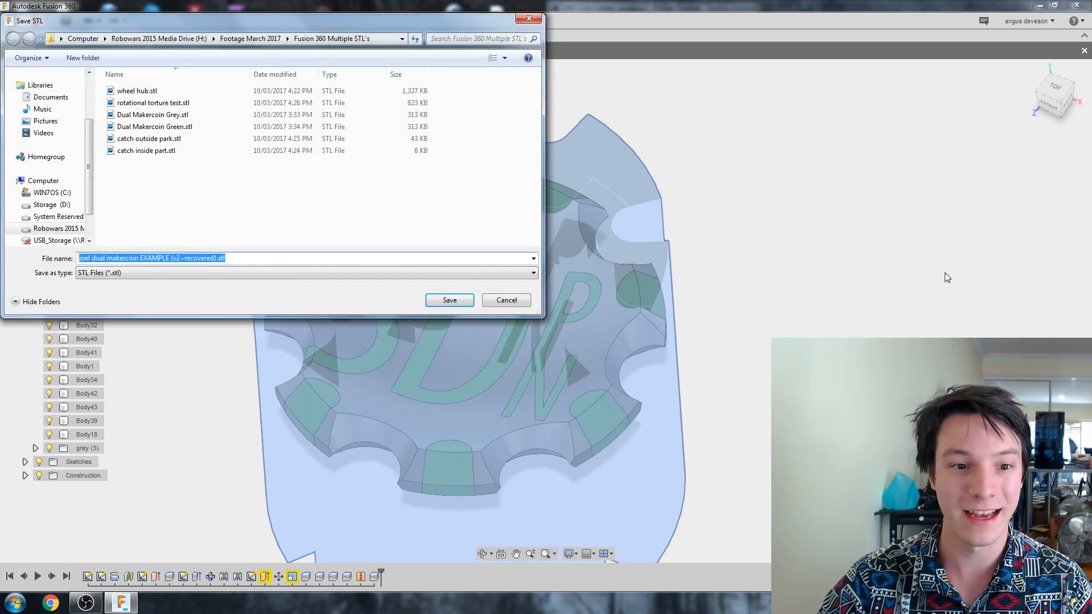
pyautogui.click(449, 301)
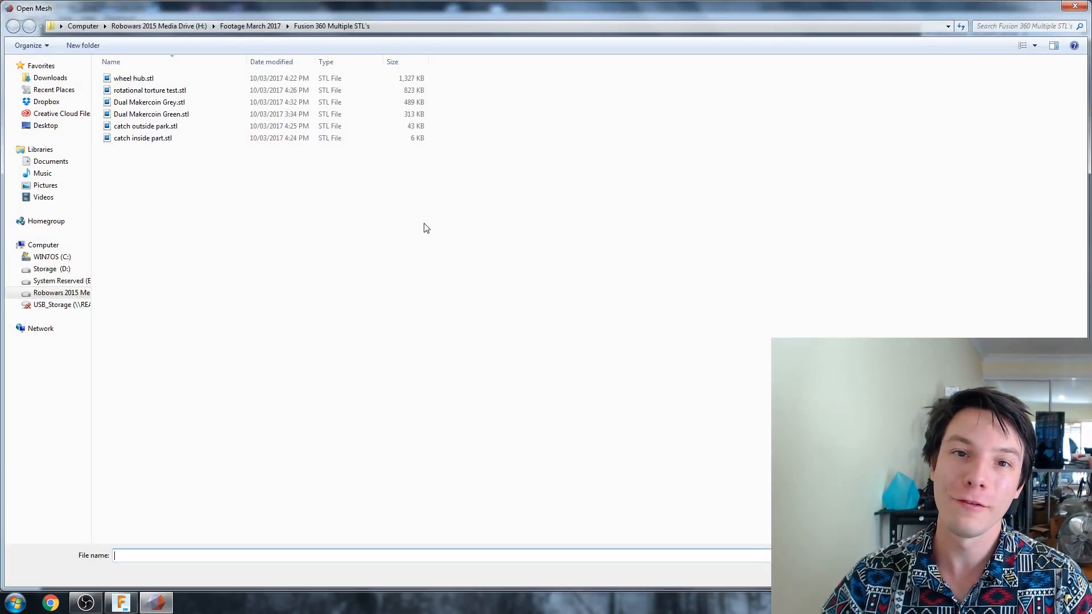
# Open Dual Makercoin Grey.stl in Meshmixer and inspect the mesh edges.
pyautogui.doubleClick(149, 102)
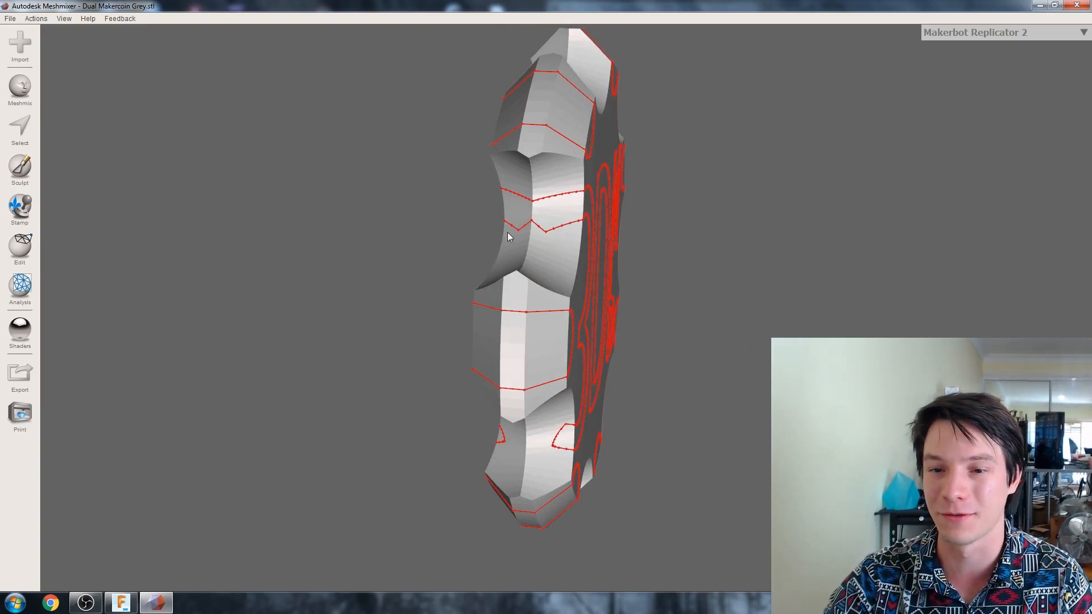
pyautogui.click(118, 602)
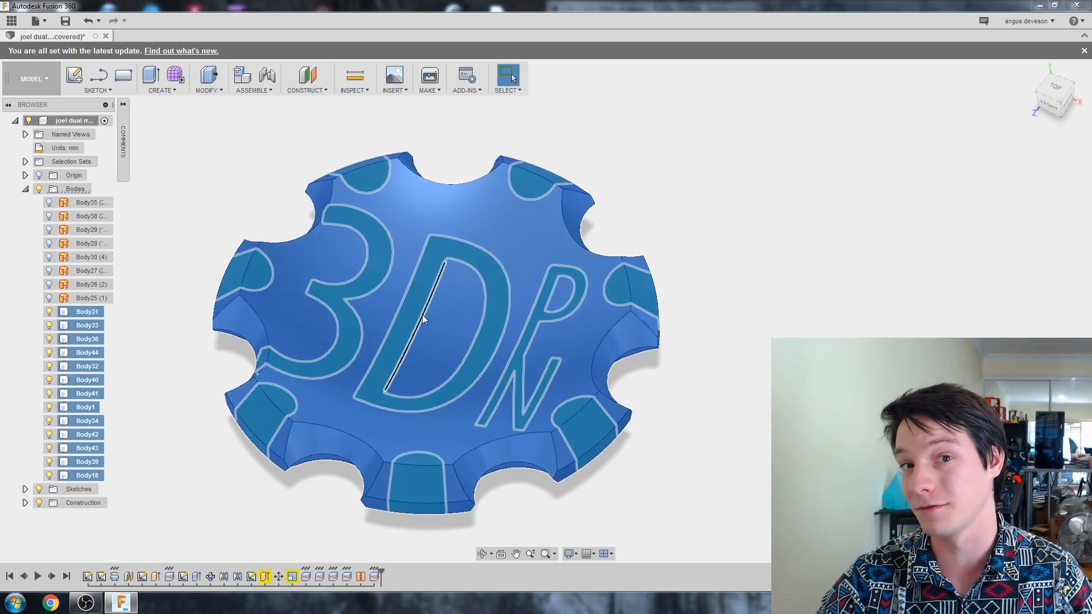
# Convert Body31 through Body18 into components with Create Components from Bodies.
pyautogui.rightClick(87, 311)
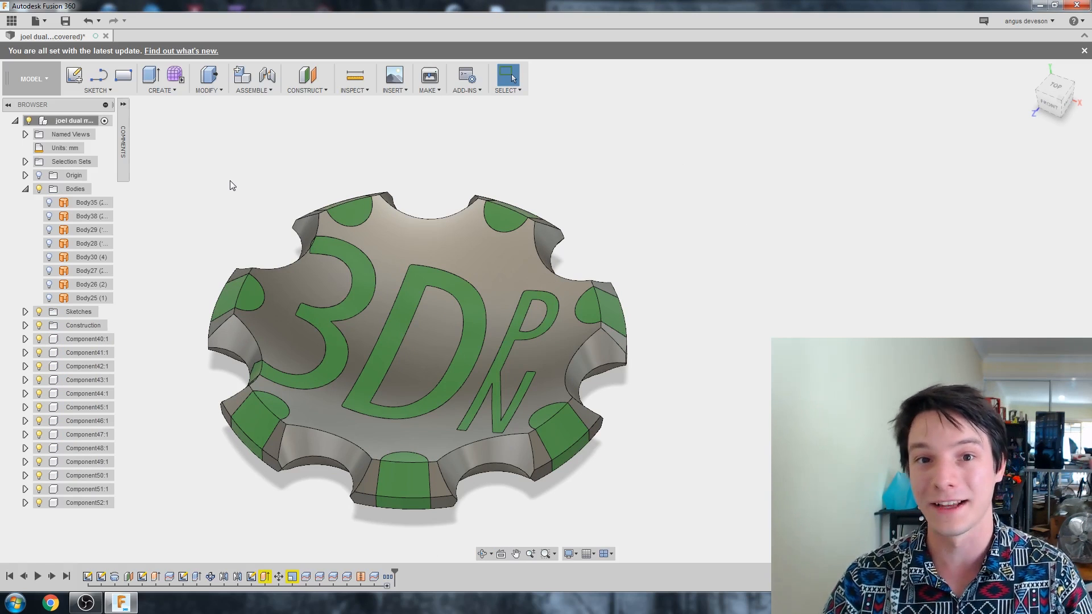
# Create a 'Grey' component holding the grey coin parts, then hide it.
pyautogui.click(88, 339)
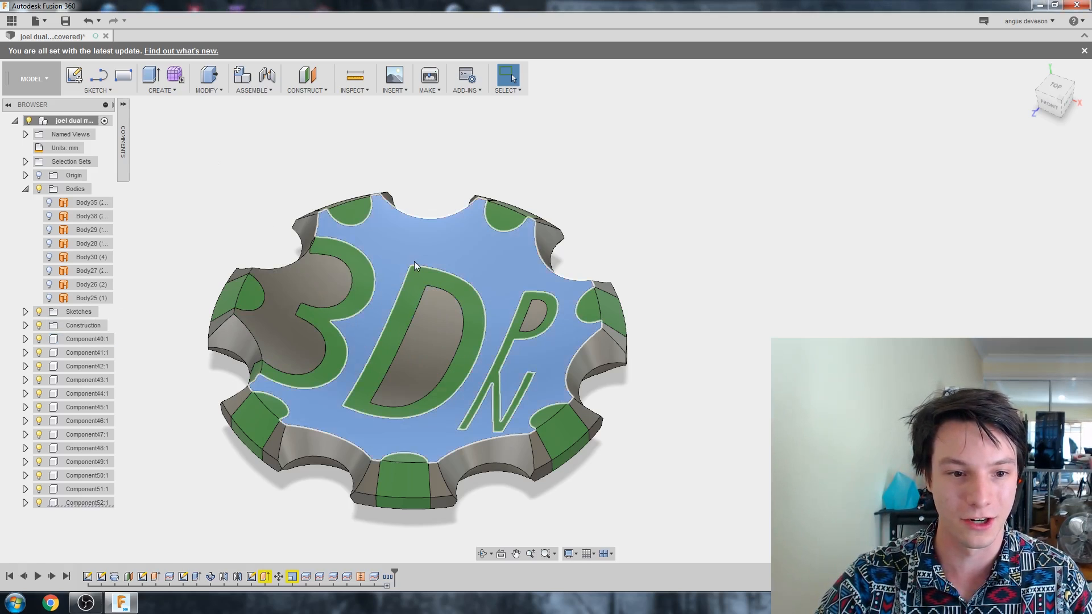
pyautogui.click(80, 503)
pyautogui.write('Gr')
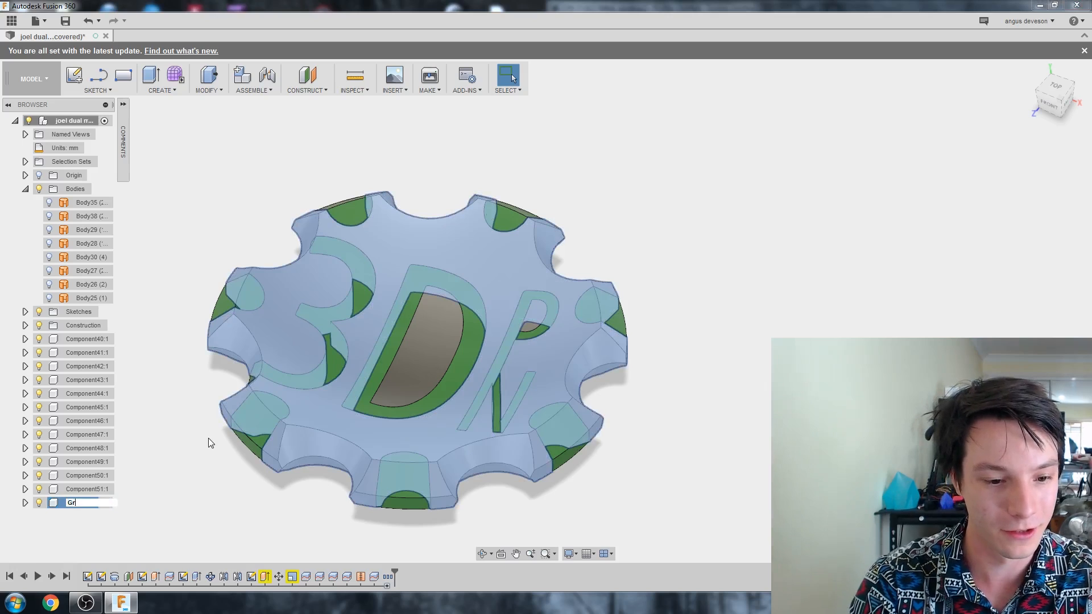
pyautogui.press('Return')
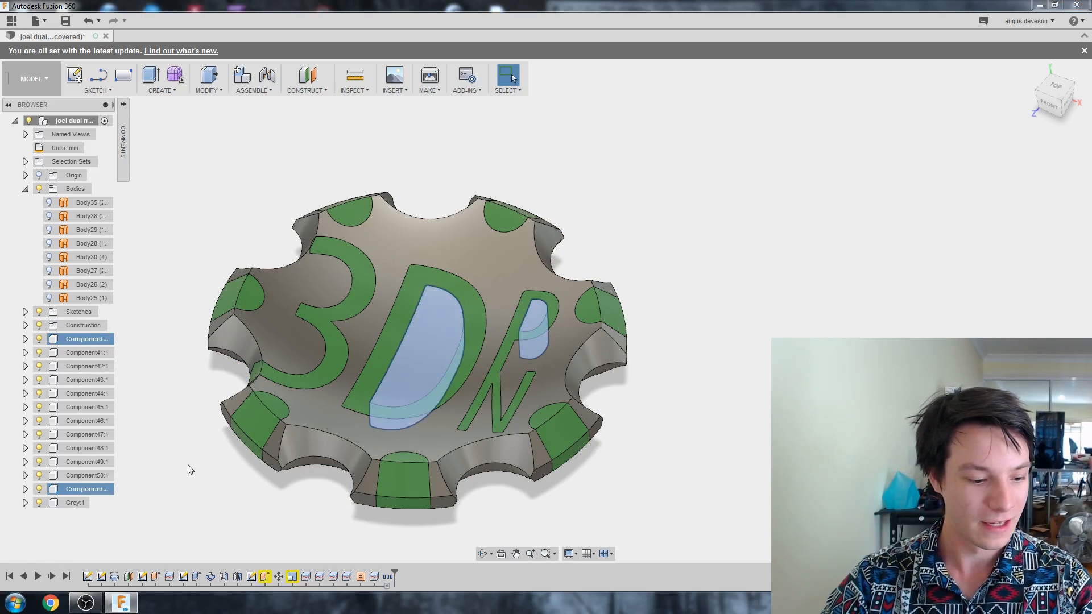
pyautogui.moveTo(143, 380)
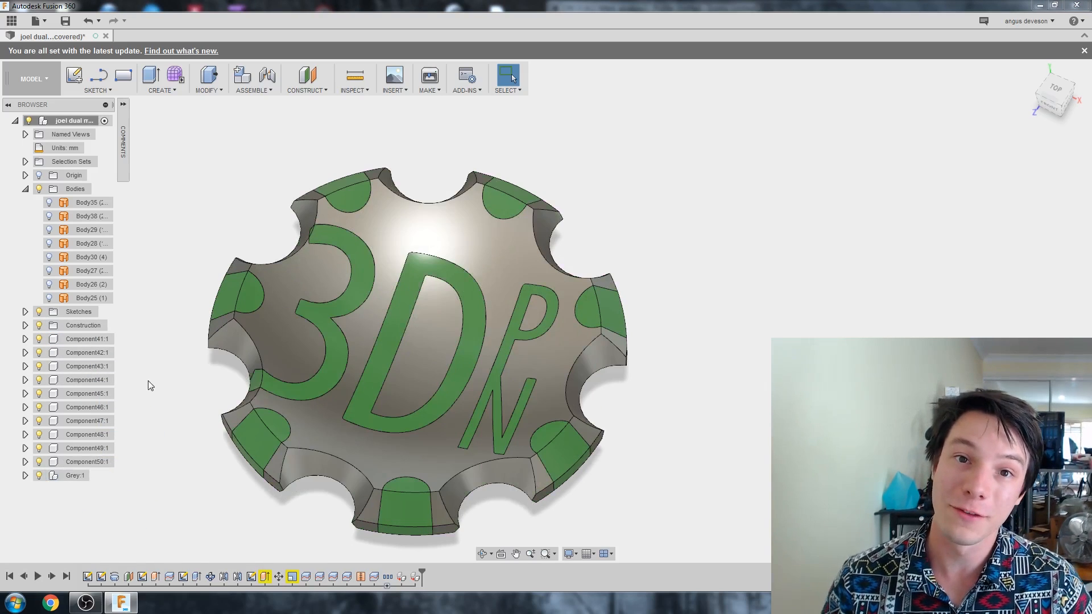
pyautogui.click(39, 475)
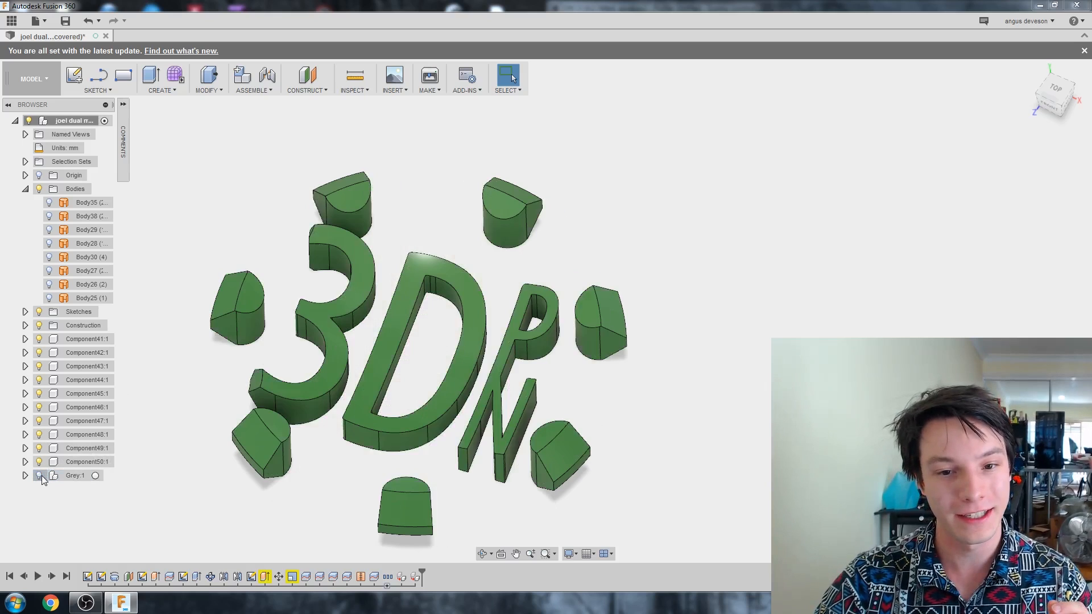
# Move the letter and nub components into Green:1 and toggle Green's visibility to check.
pyautogui.click(39, 475)
pyautogui.write('Green')
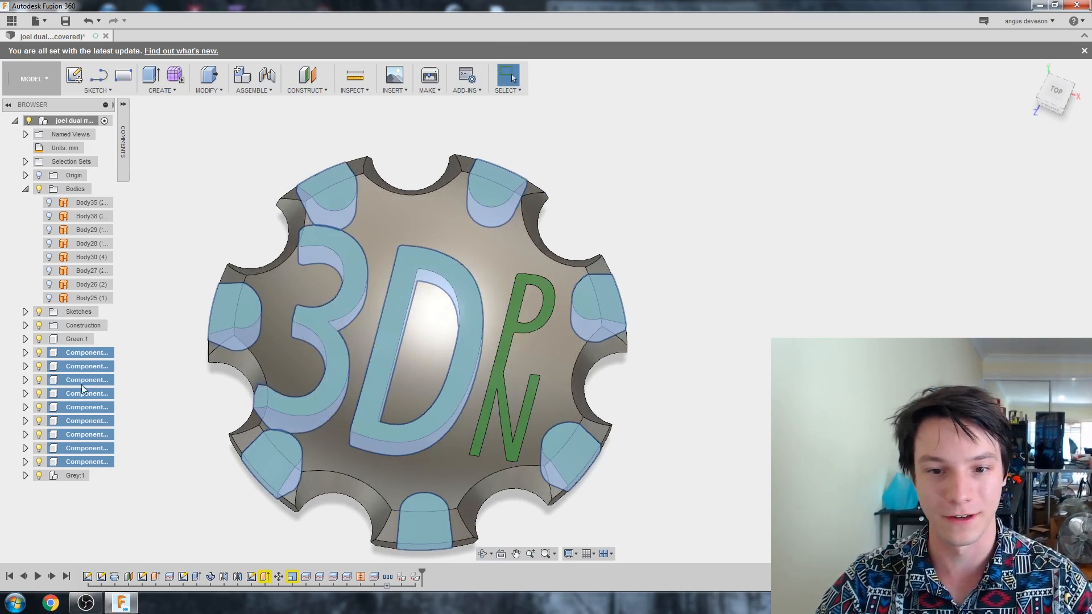
pyautogui.click(75, 338)
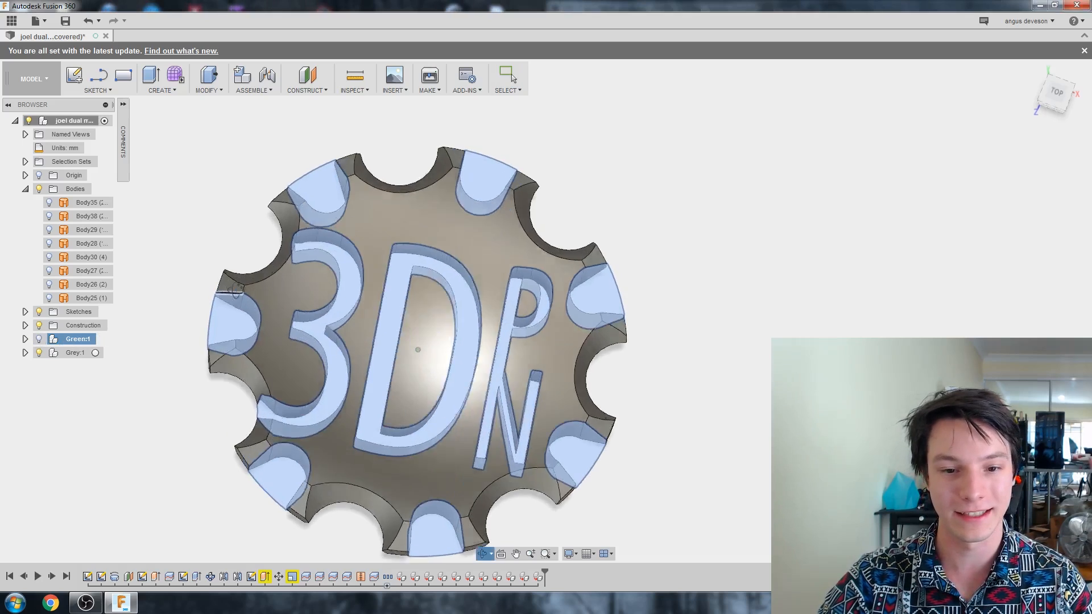
pyautogui.click(49, 339)
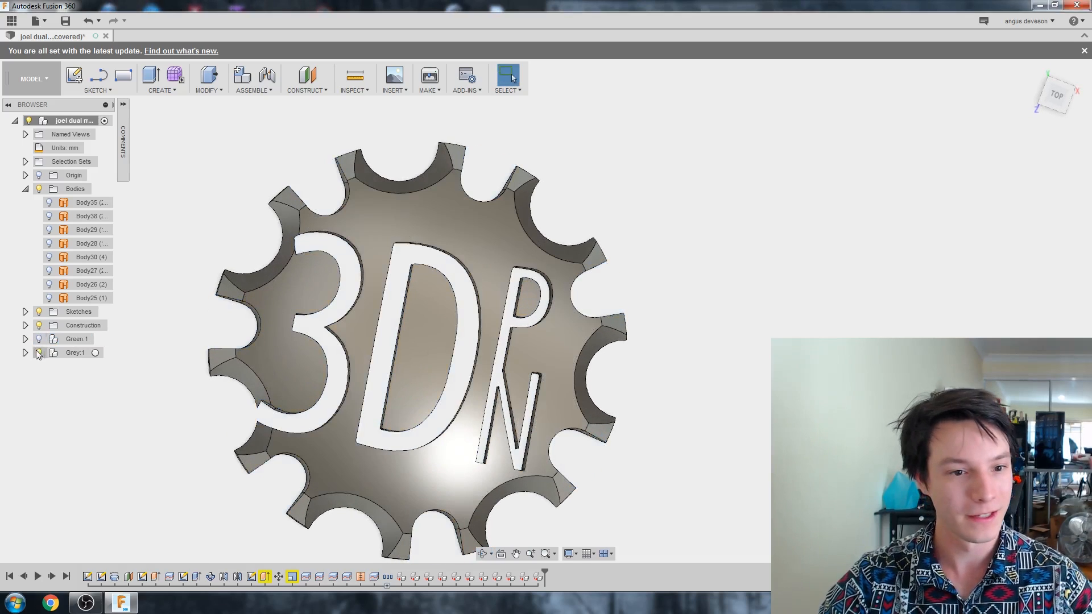
pyautogui.click(38, 338)
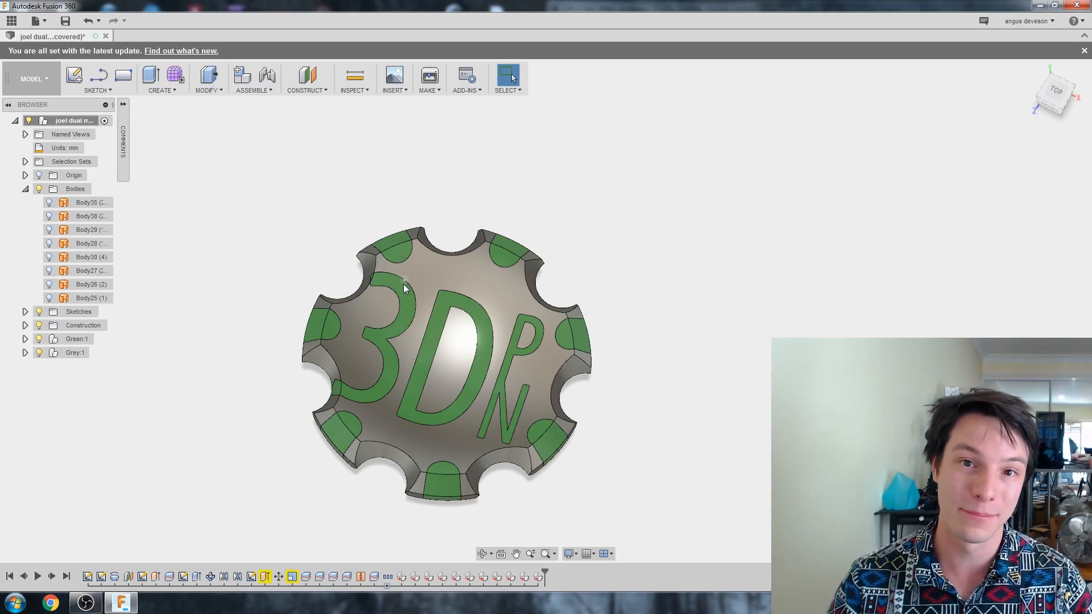
pyautogui.moveTo(285, 162)
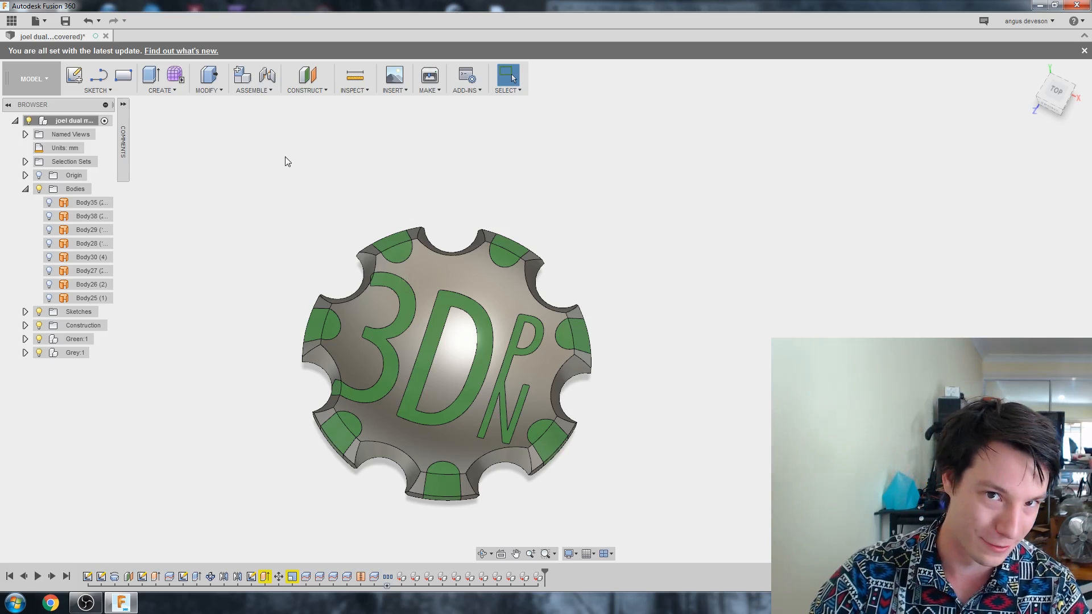
pyautogui.moveTo(31, 12)
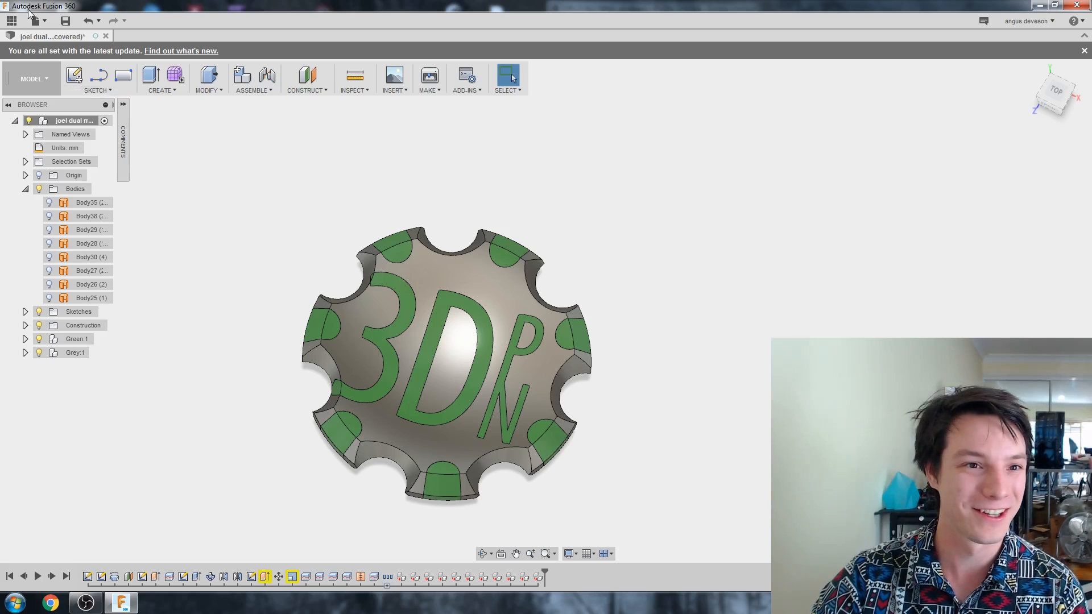
# Export the Green:1 component via 3D Print as Green.stl.
pyautogui.click(429, 77)
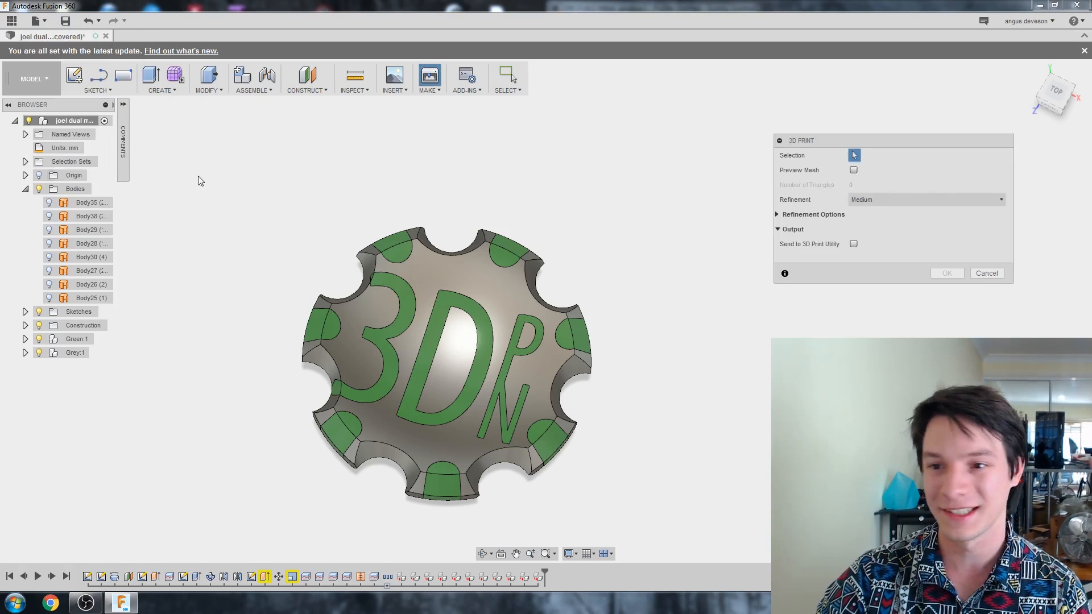
pyautogui.click(77, 339)
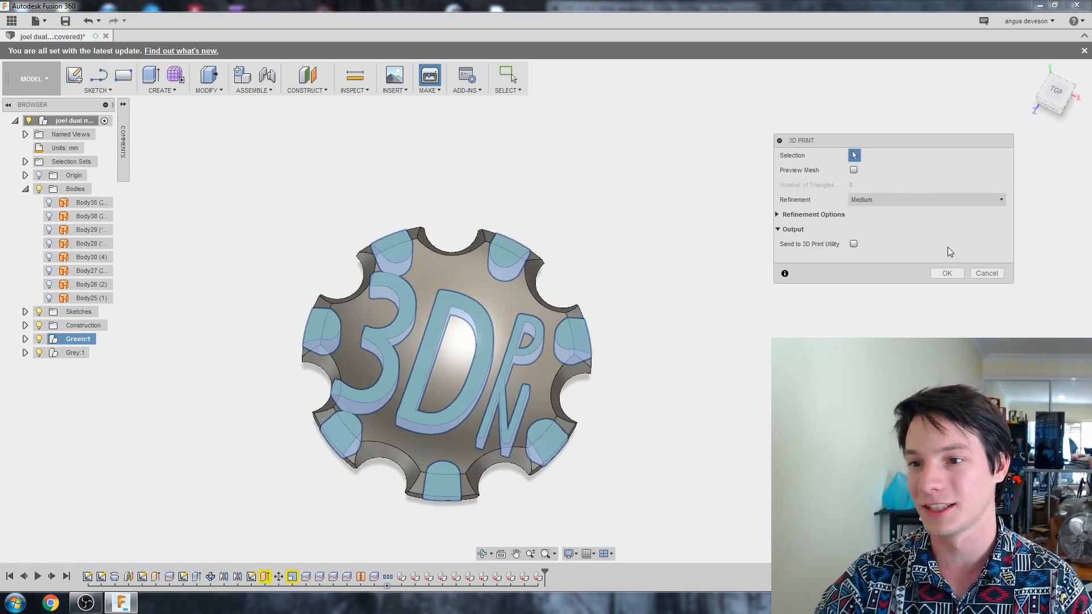
pyautogui.click(945, 273)
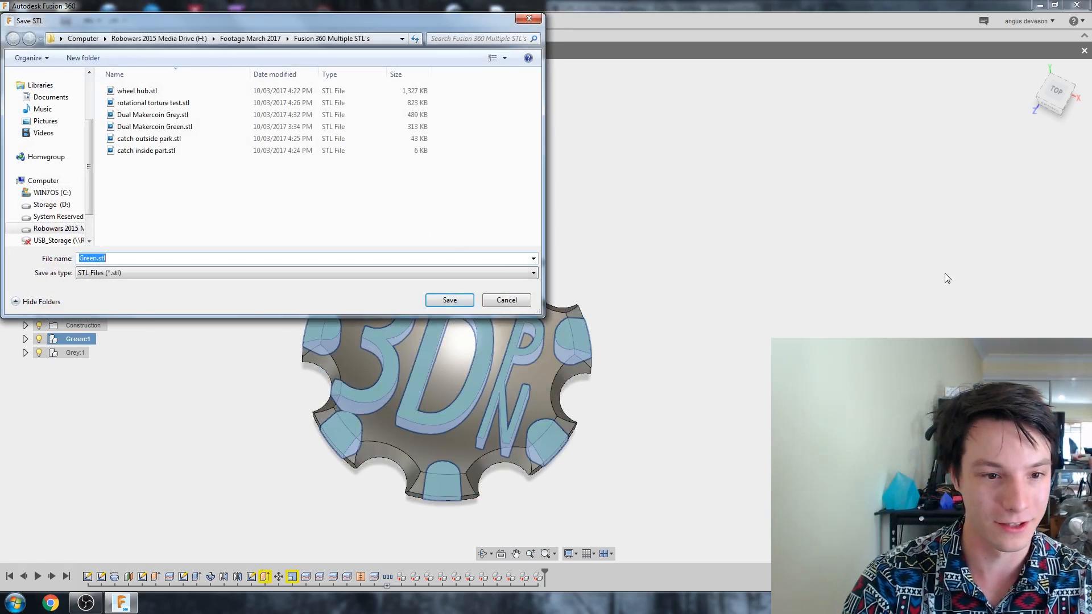
pyautogui.click(450, 300)
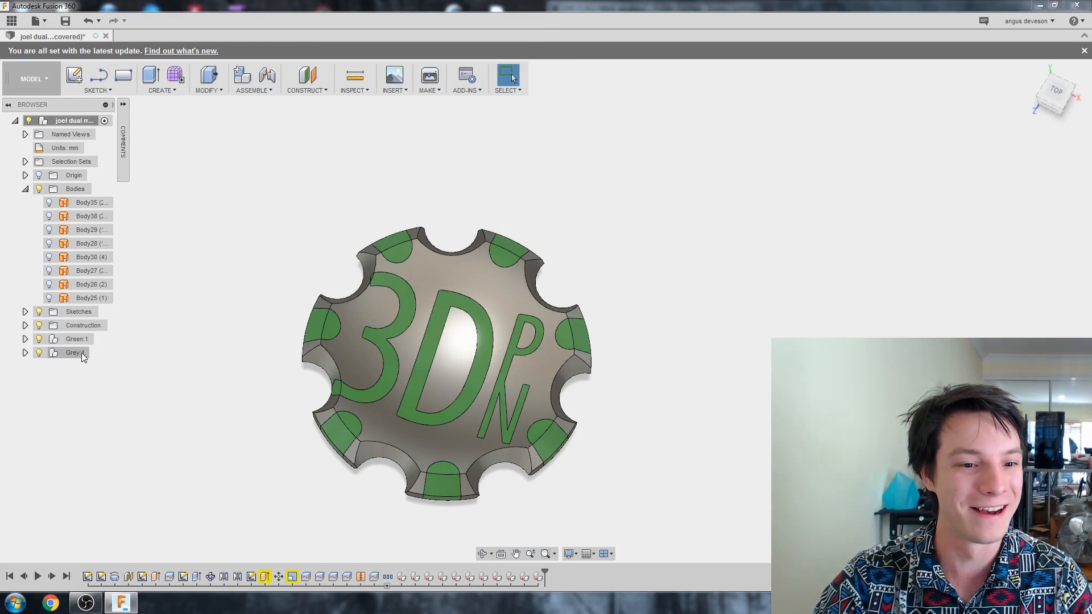
# Export the Grey component as a second STL file, Grey.stl.
pyautogui.click(36, 21)
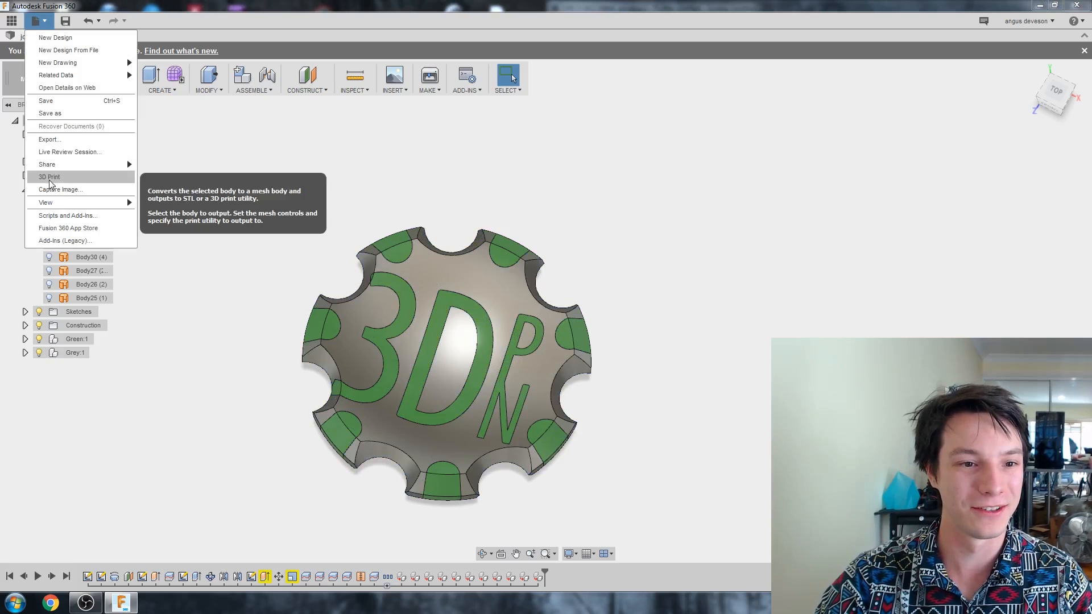
pyautogui.click(49, 177)
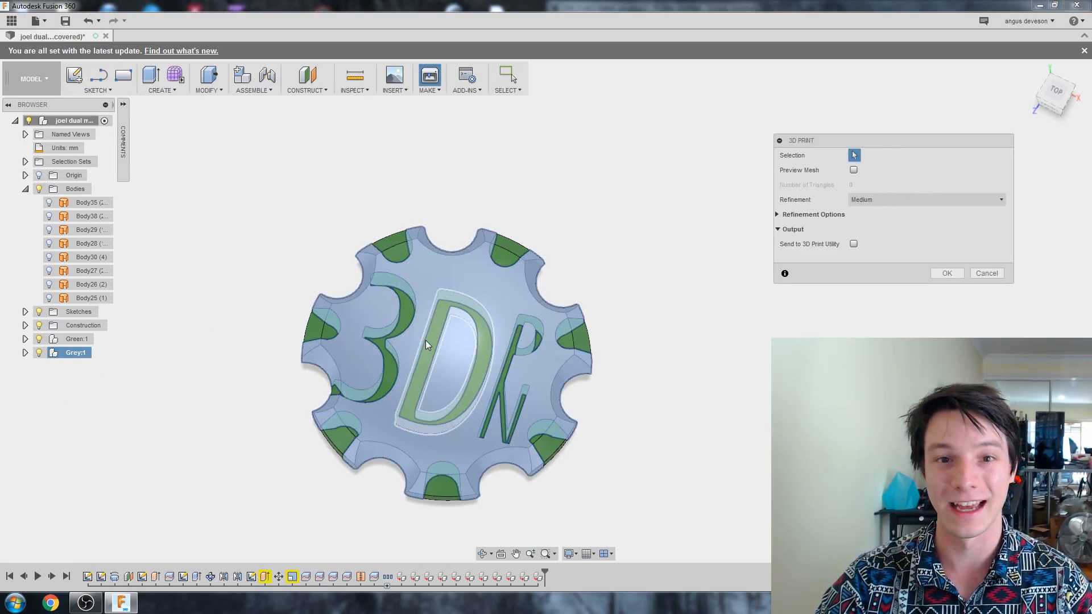
pyautogui.click(946, 273)
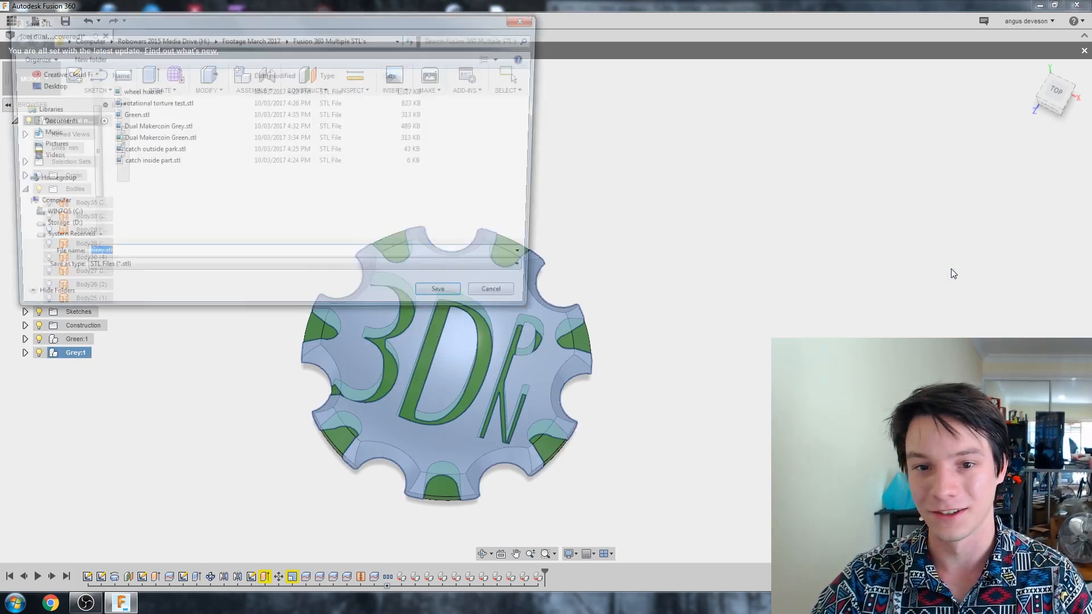
pyautogui.click(437, 288)
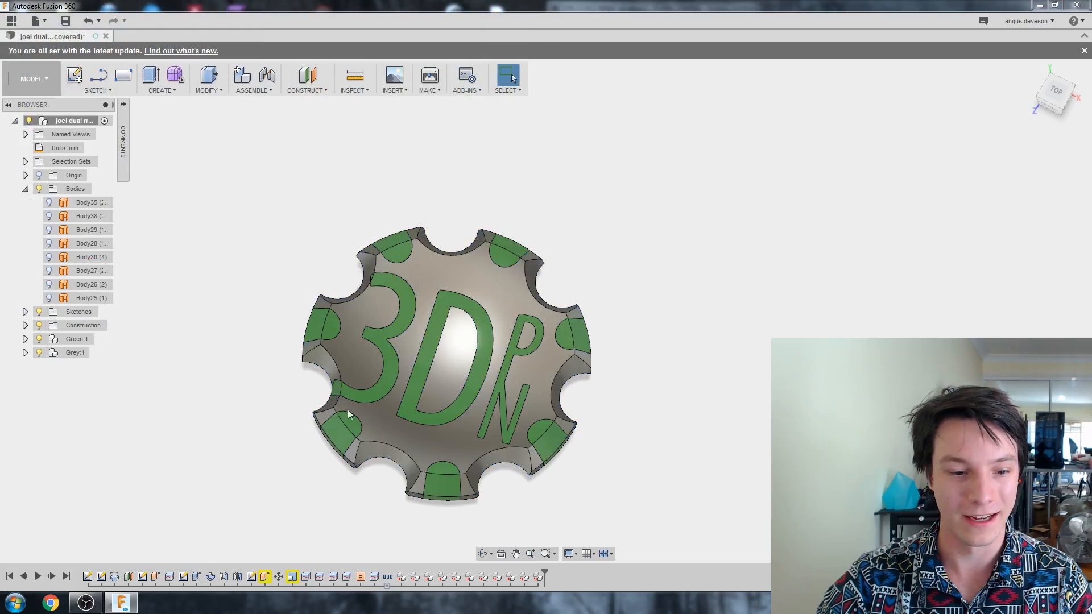
pyautogui.click(14, 602)
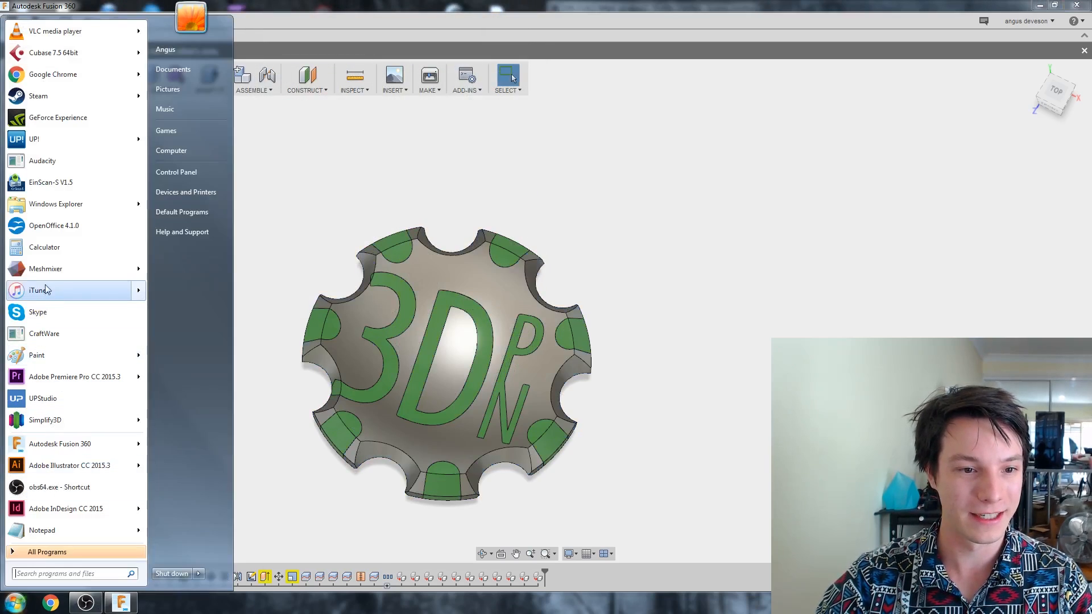
# Launch Meshmixer, import Green.stl, and maximise the Meshmixer window.
pyautogui.click(44, 269)
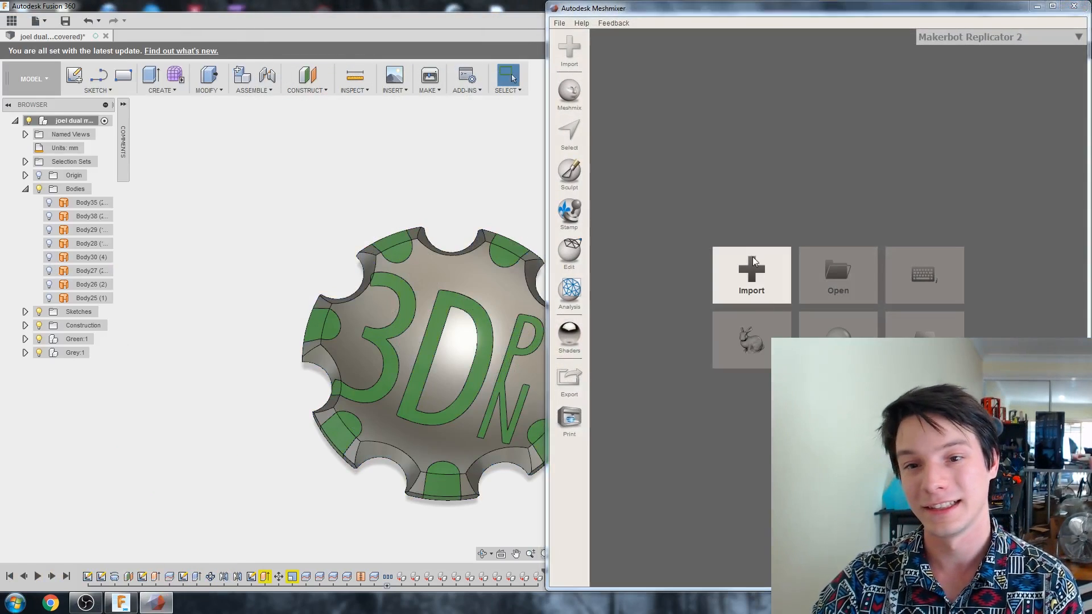
pyautogui.click(751, 274)
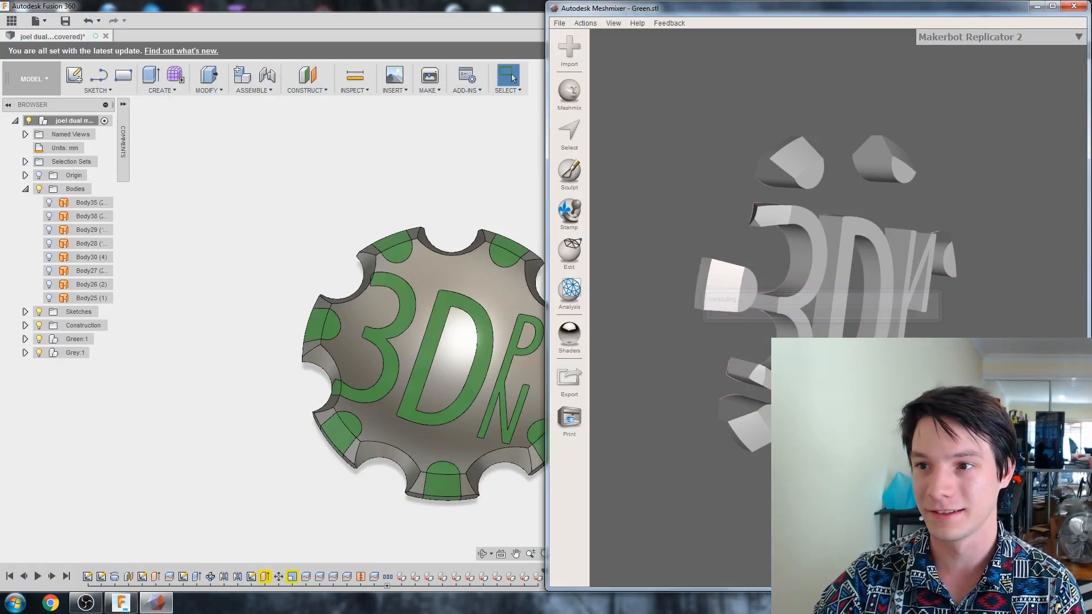
pyautogui.click(1052, 8)
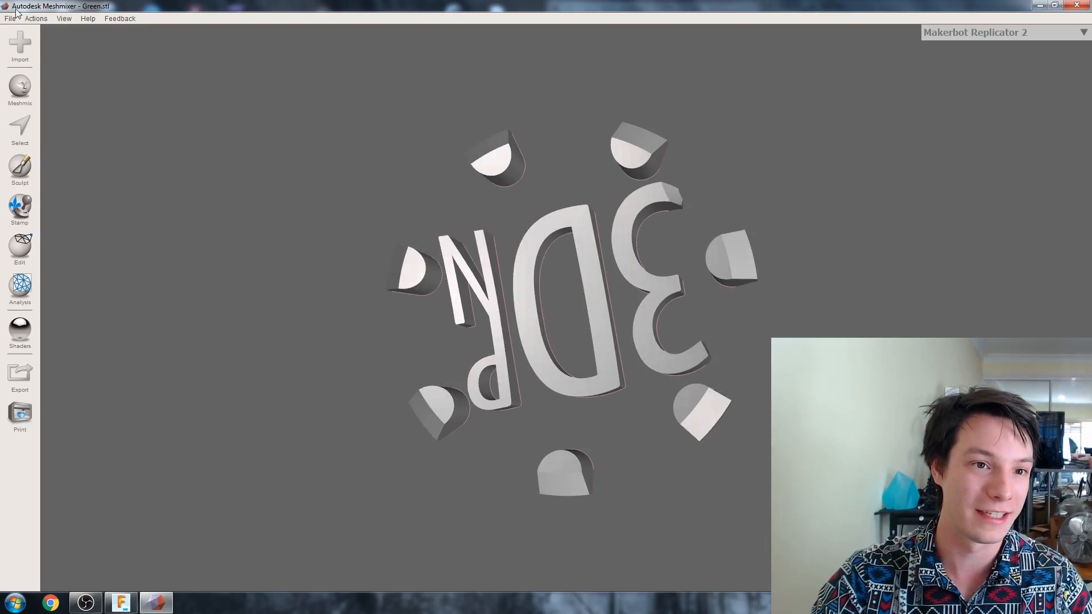
# Append Grey.stl to the scene alongside the Green mesh.
pyautogui.click(19, 49)
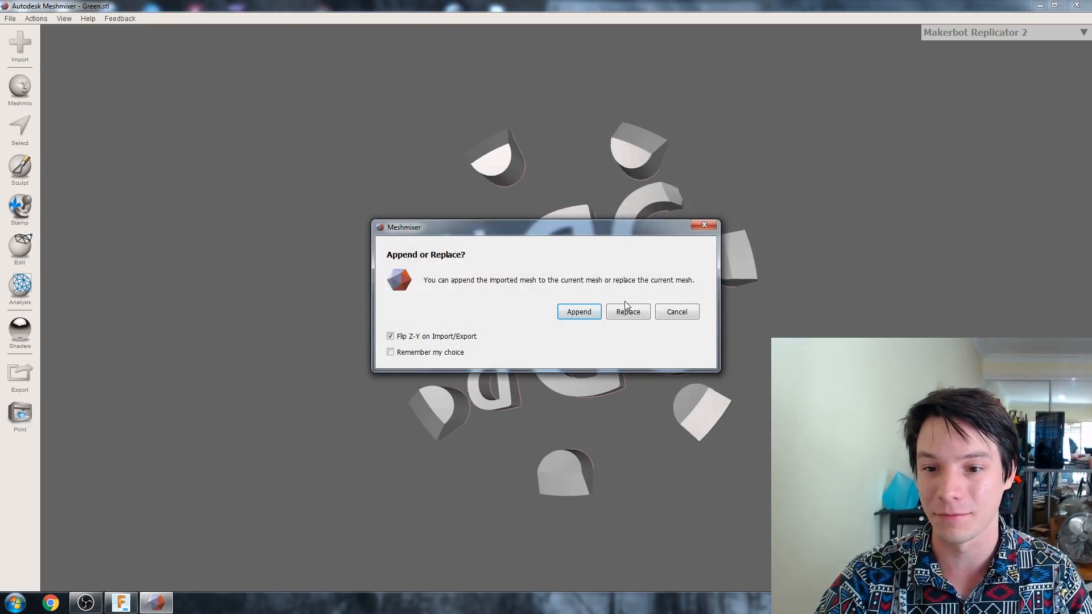
pyautogui.click(578, 311)
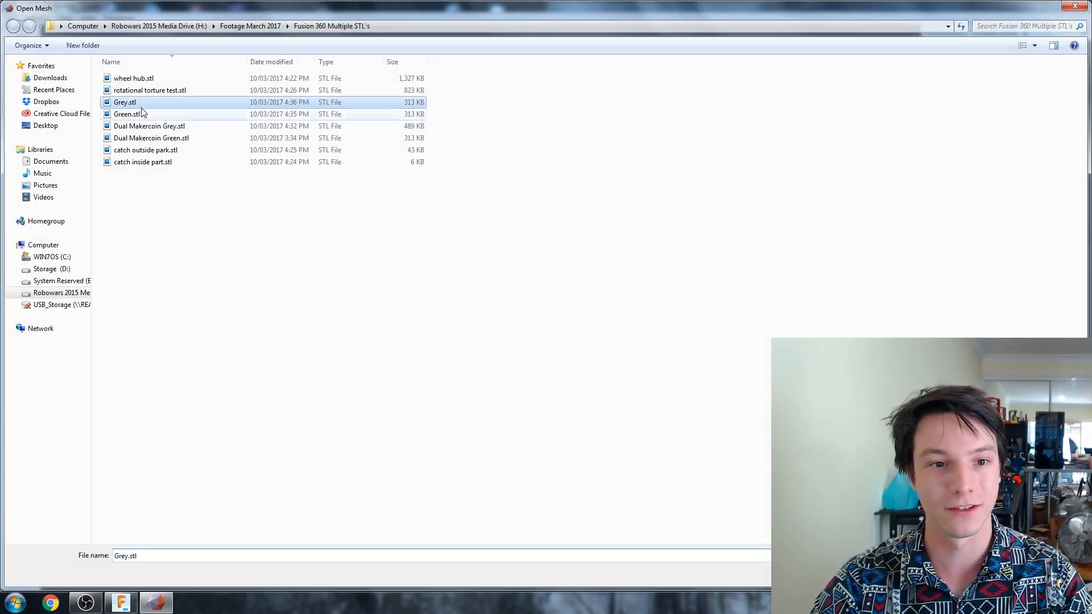
pyautogui.click(127, 113)
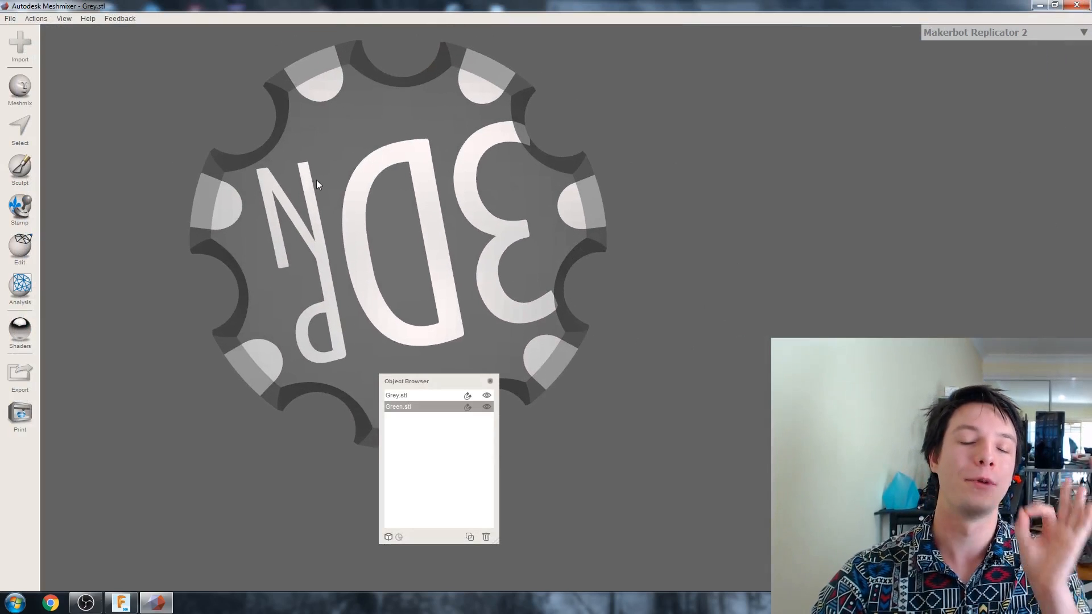
pyautogui.moveTo(311, 191)
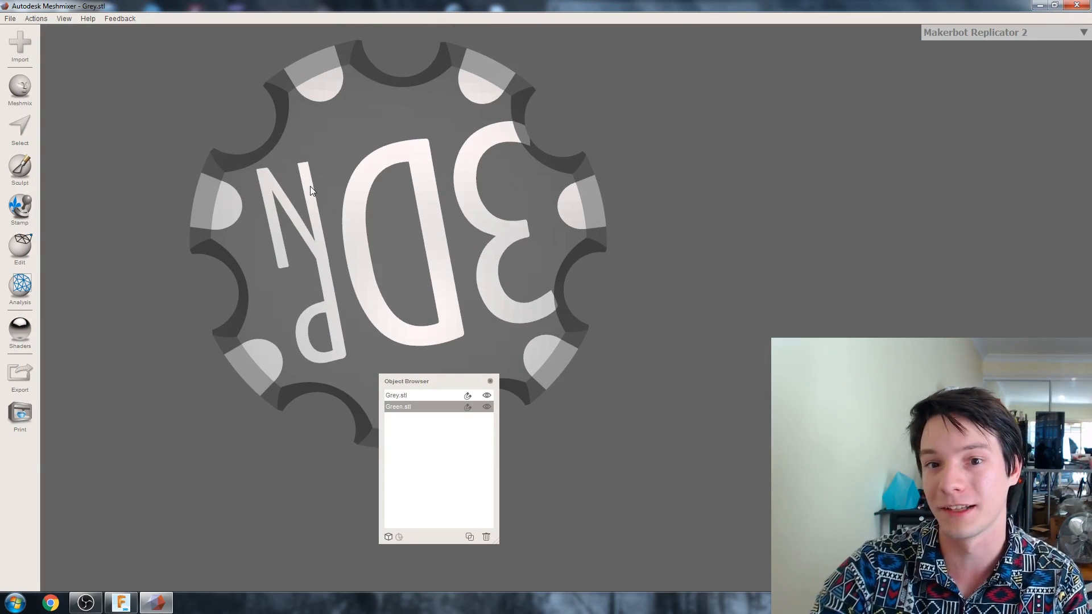
# Orbit to confirm the Green and Grey parts align, then return to Fusion 360.
pyautogui.moveTo(313, 192); pyautogui.dragTo(337, 167)
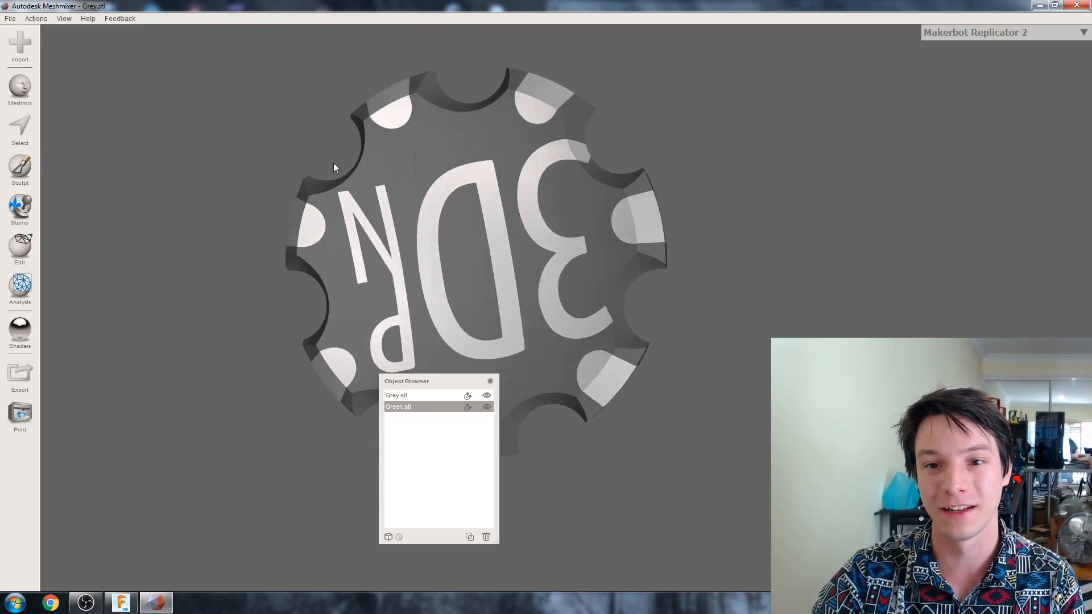
pyautogui.moveTo(335, 167); pyautogui.dragTo(288, 190)
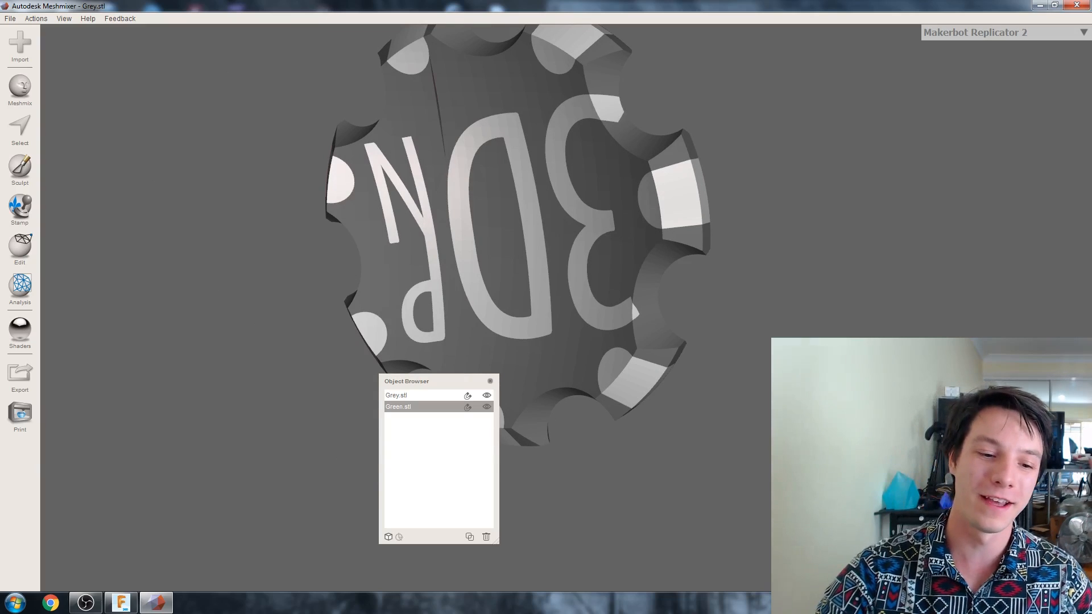
pyautogui.click(120, 601)
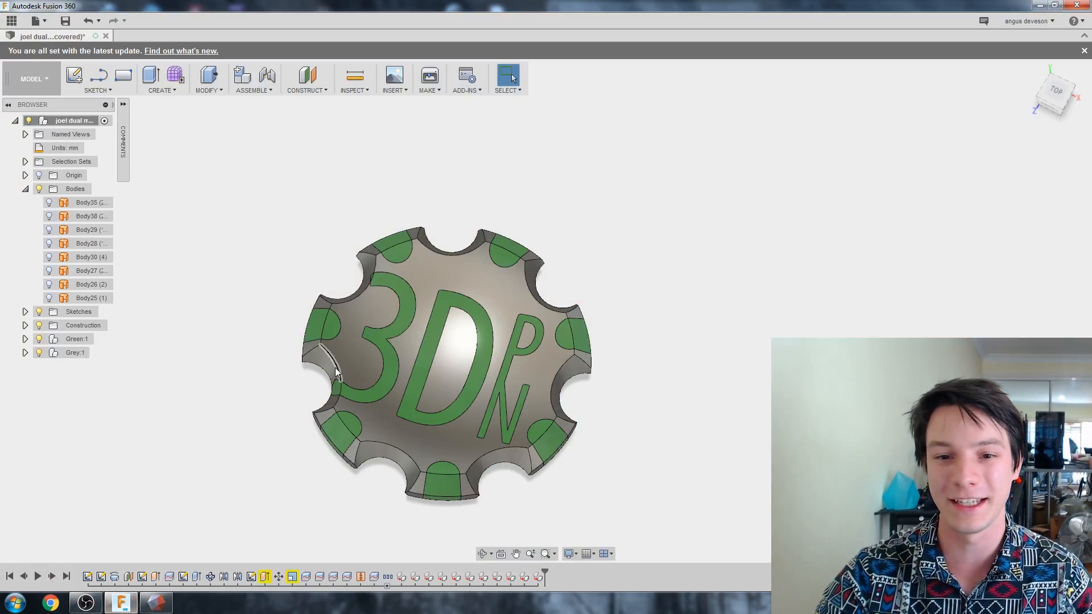